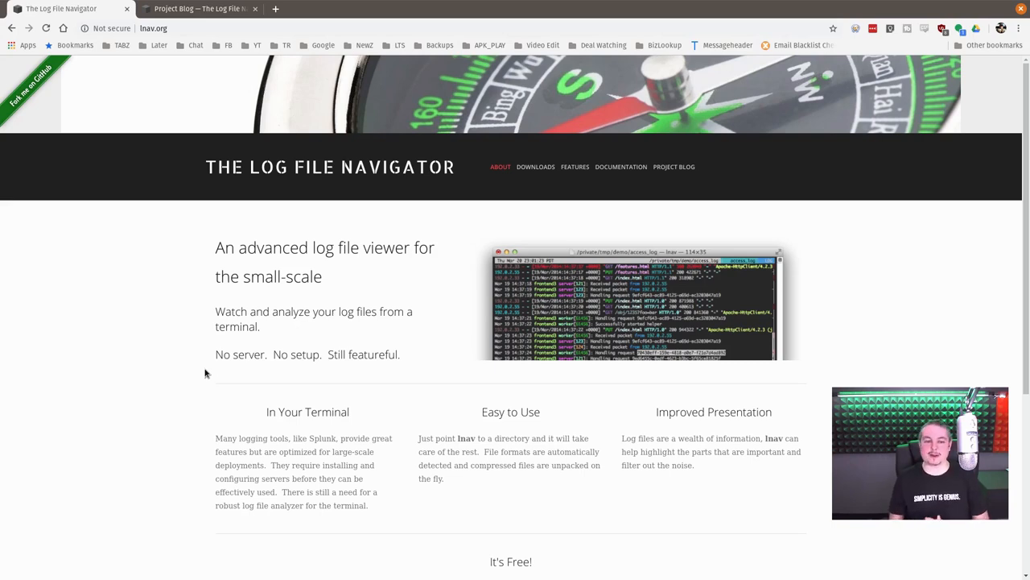
mouse_move(394, 264)
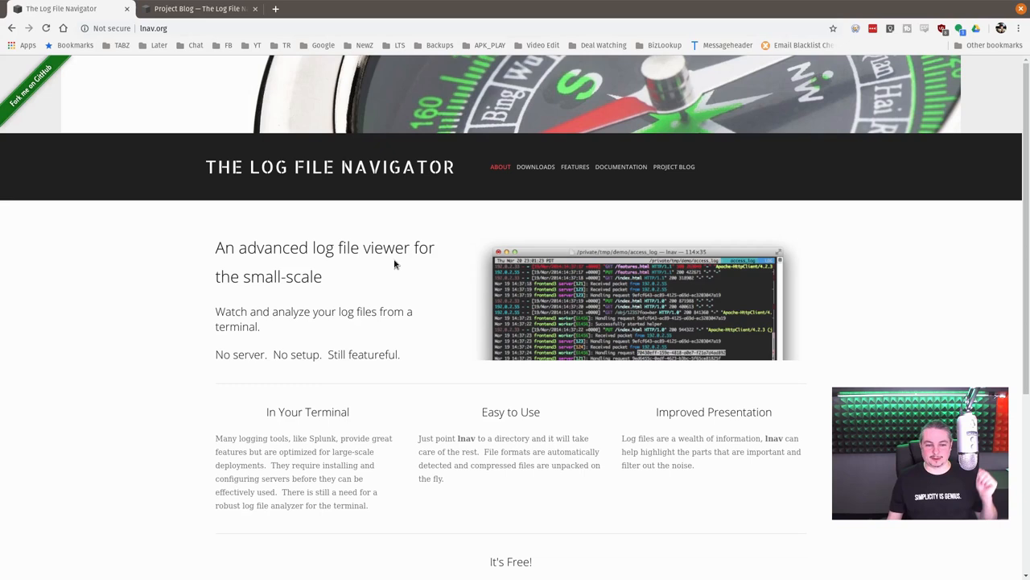
mouse_move(441, 333)
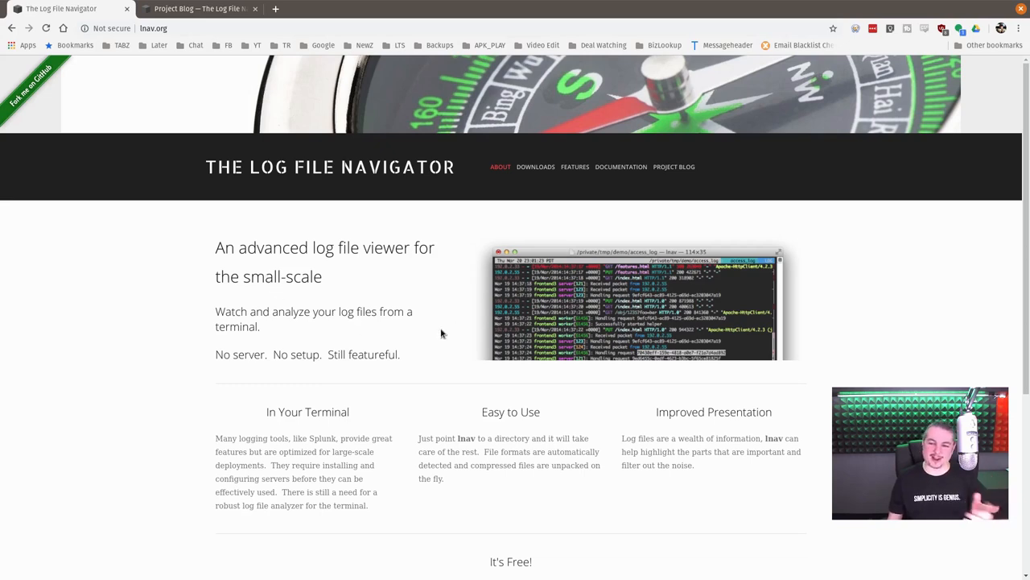
Go to the lnav Downloads page from the site navigation bar.
scroll("down", 3)
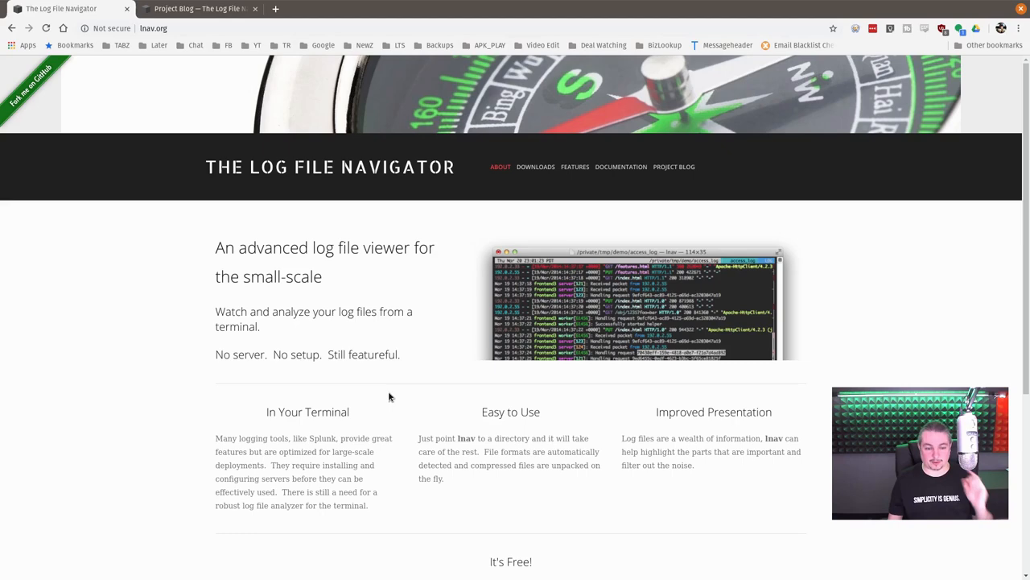
mouse_move(374, 367)
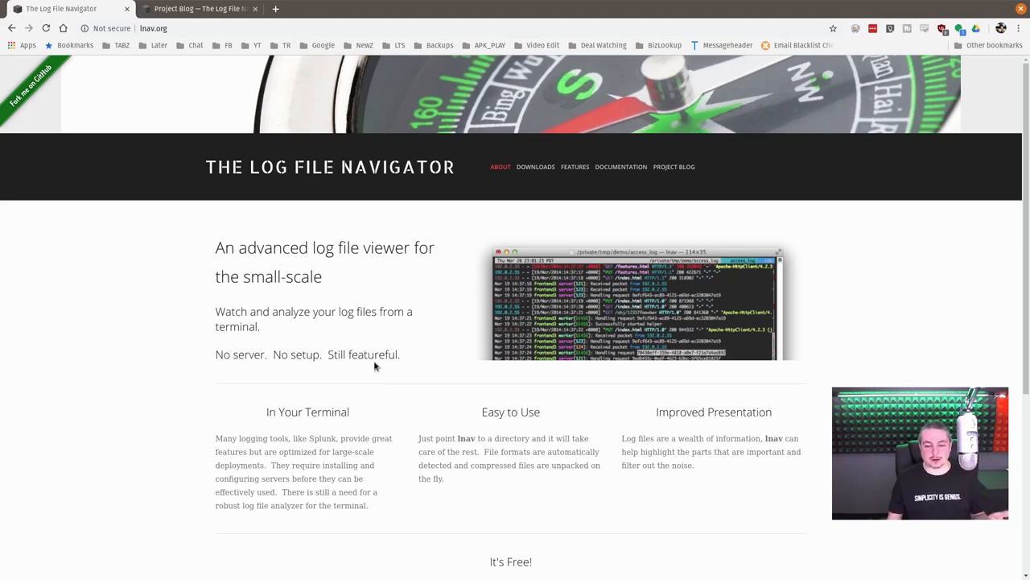
scroll("down", 3)
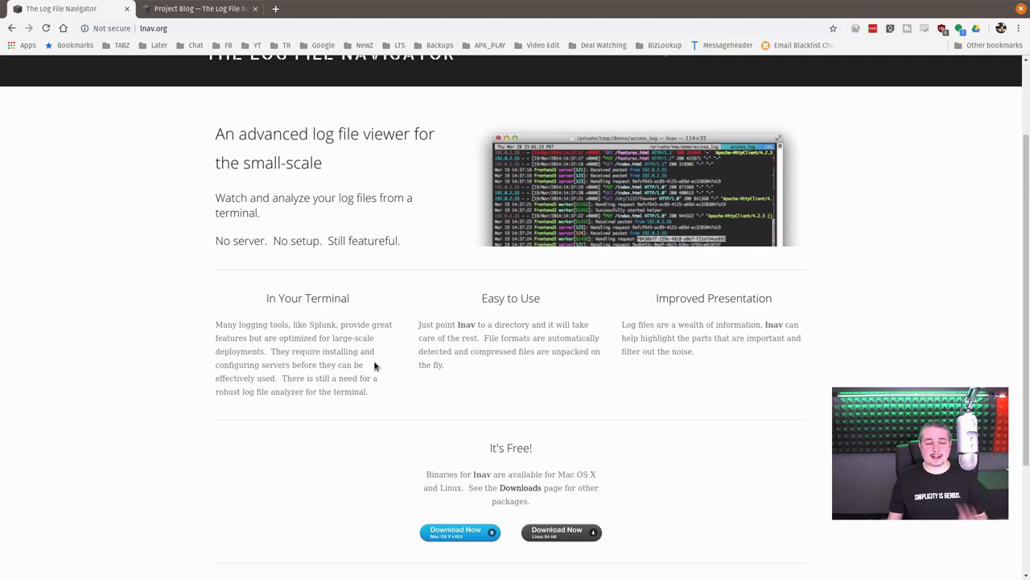
scroll("up", 3)
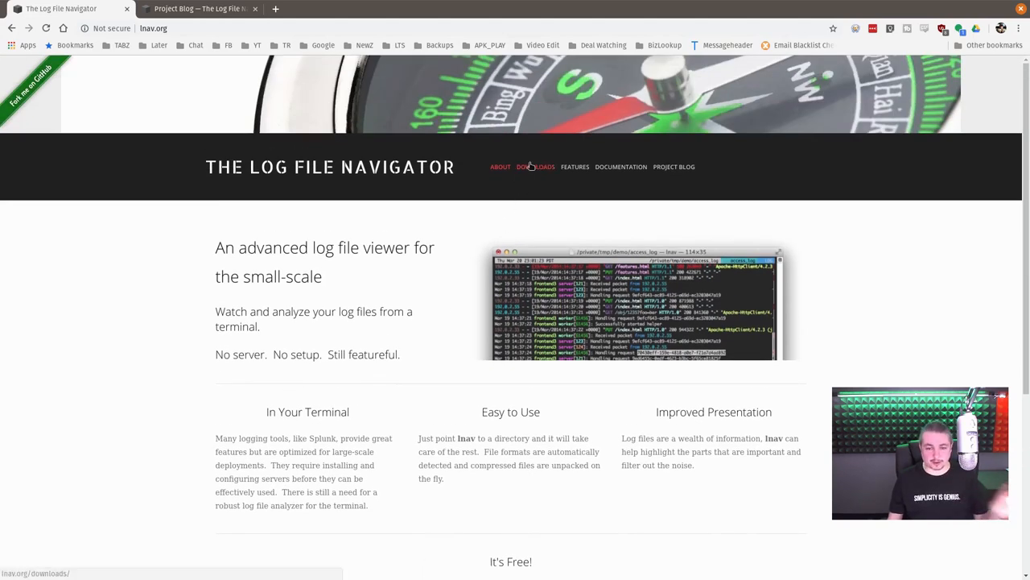
left_click(535, 166)
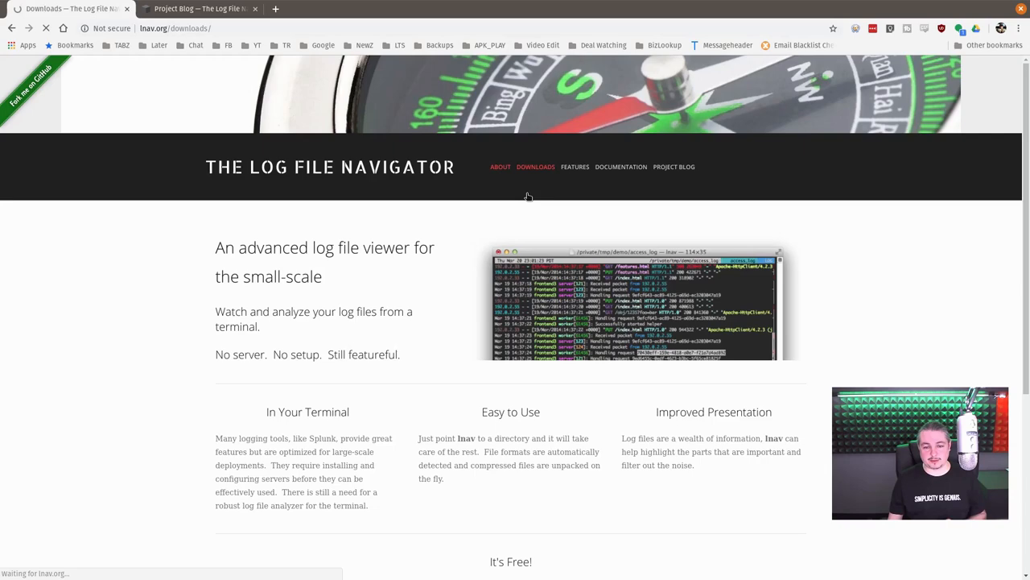
left_click(534, 165)
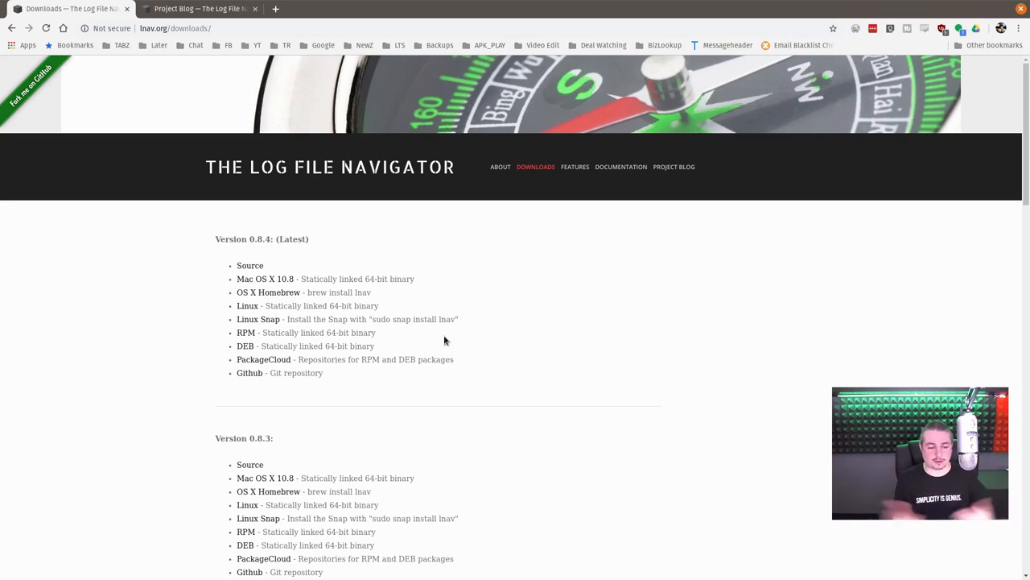
Browse the release list down to Version 0.8.1 and highlight its heading.
scroll("down", 3)
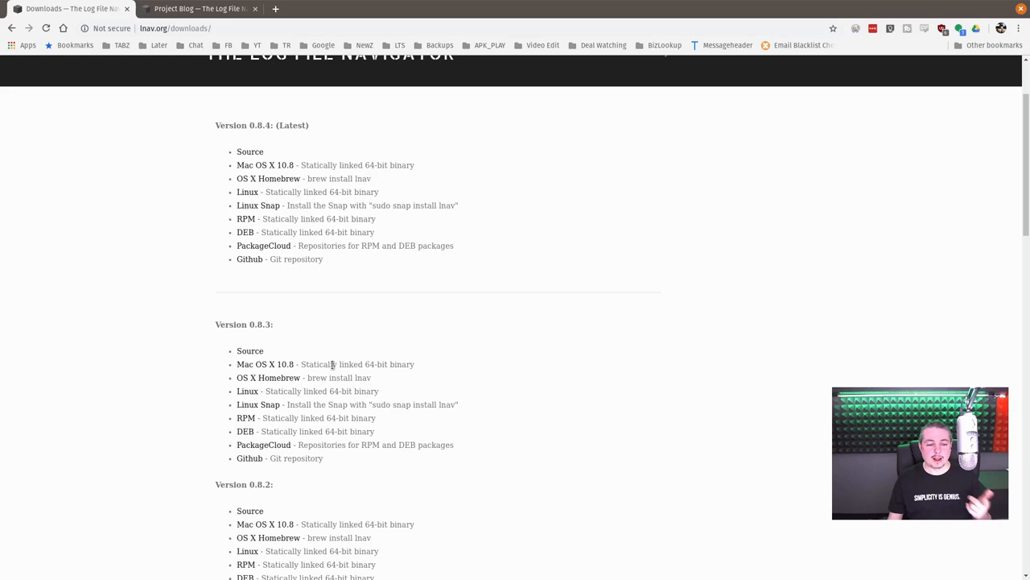
scroll("up", 3)
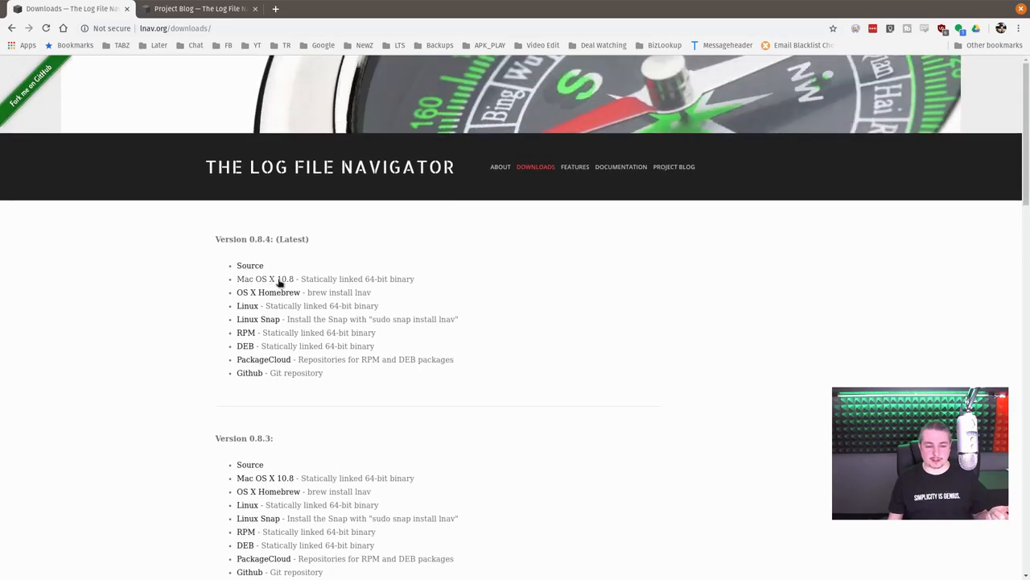
scroll("down", 3)
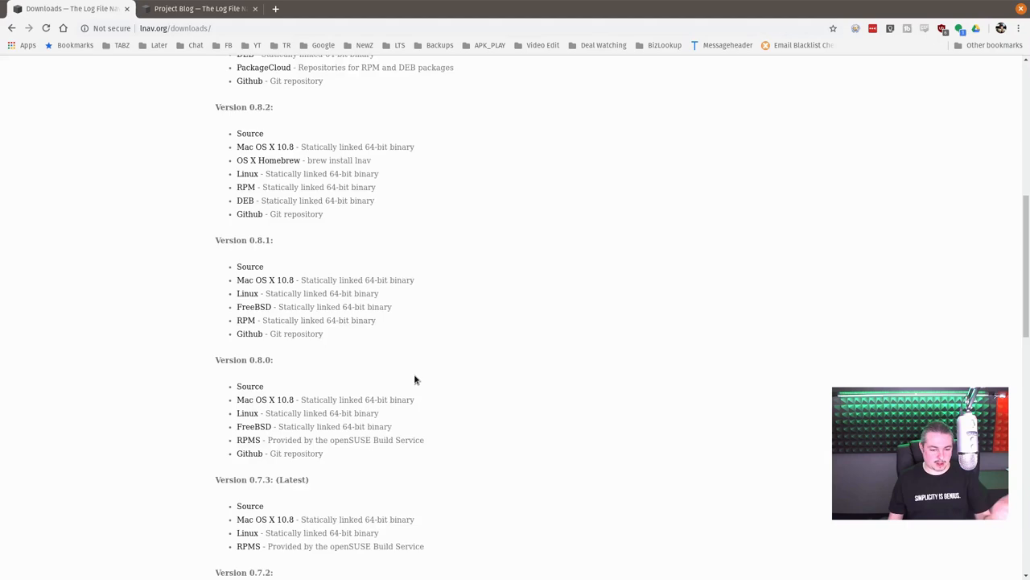
scroll("down", 3)
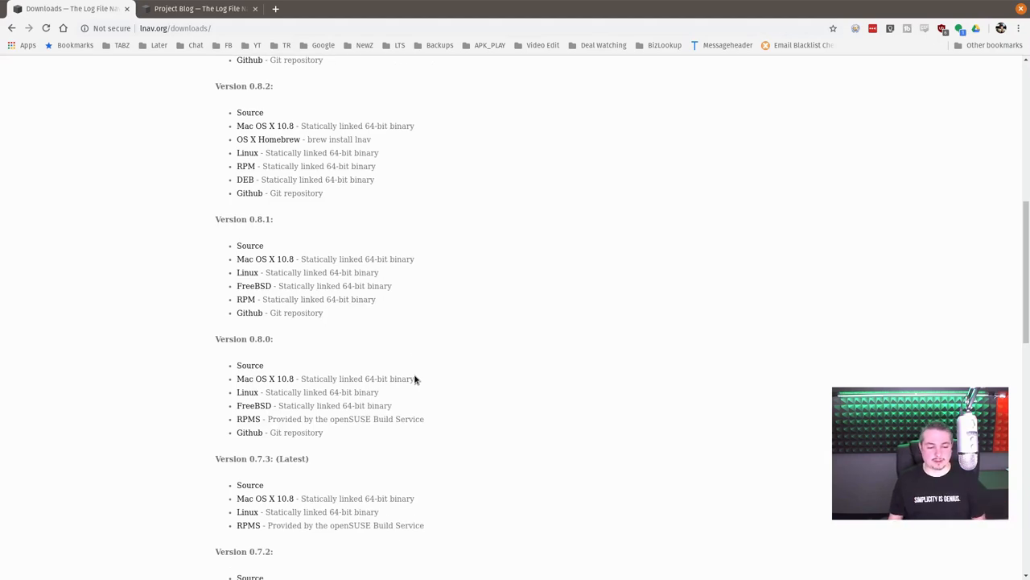
scroll("up", 3)
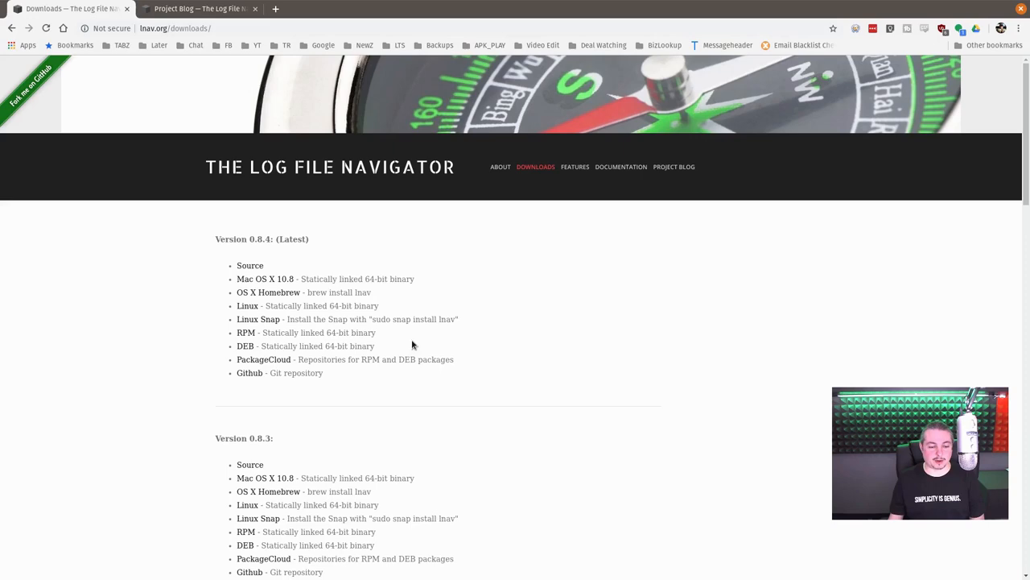
scroll("down", 3)
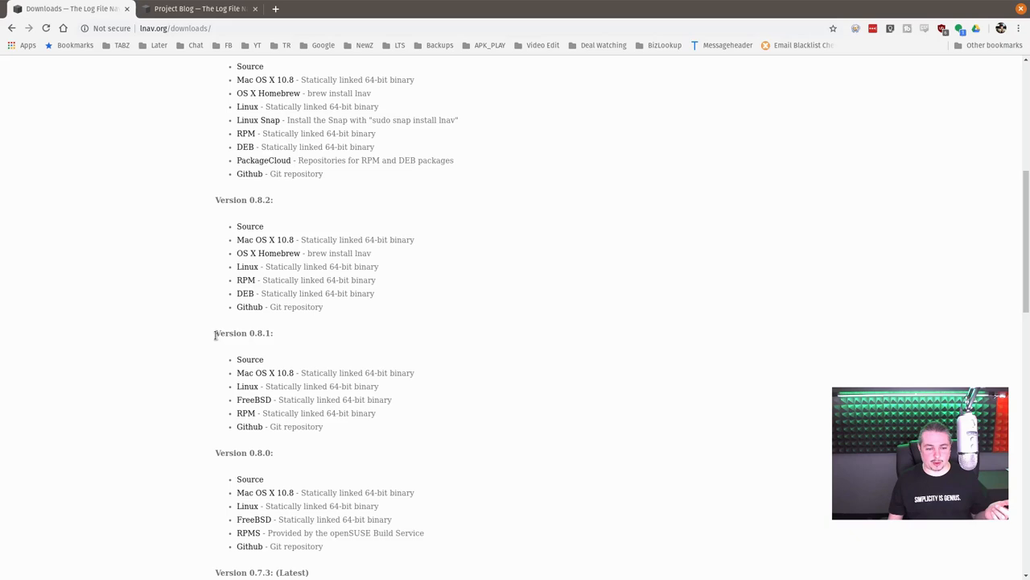
double_click(243, 331)
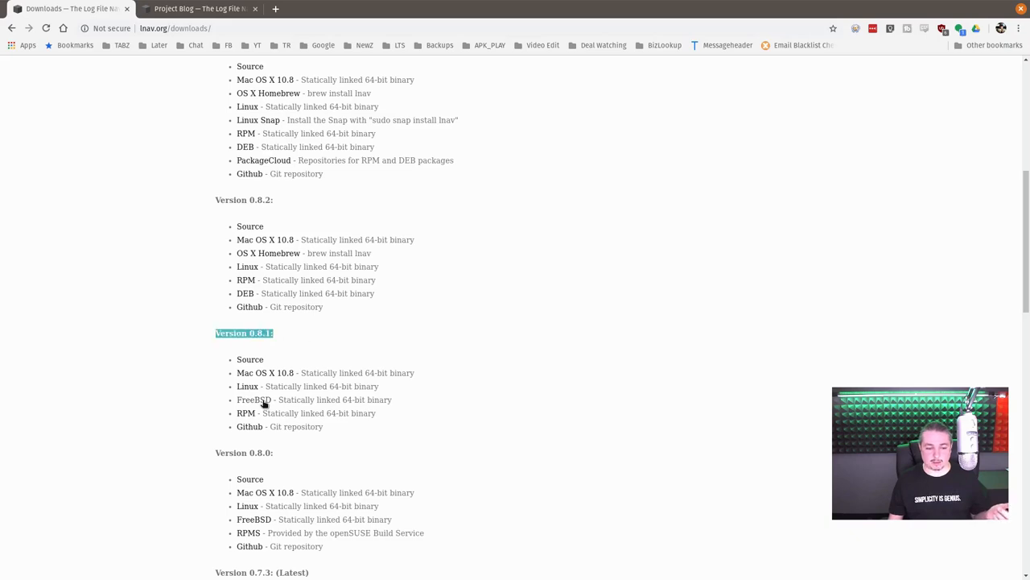
scroll("up", 3)
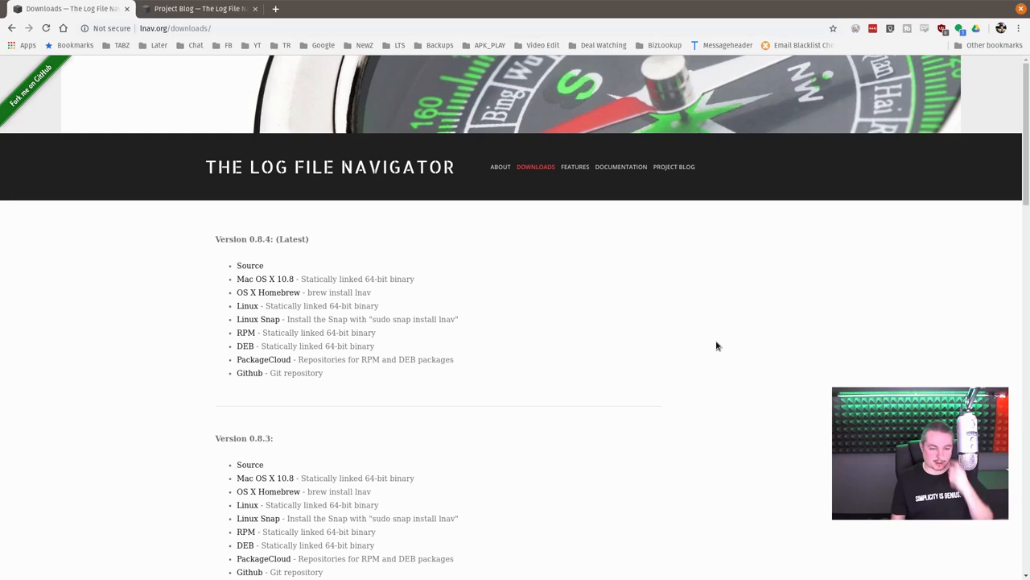
mouse_move(579, 162)
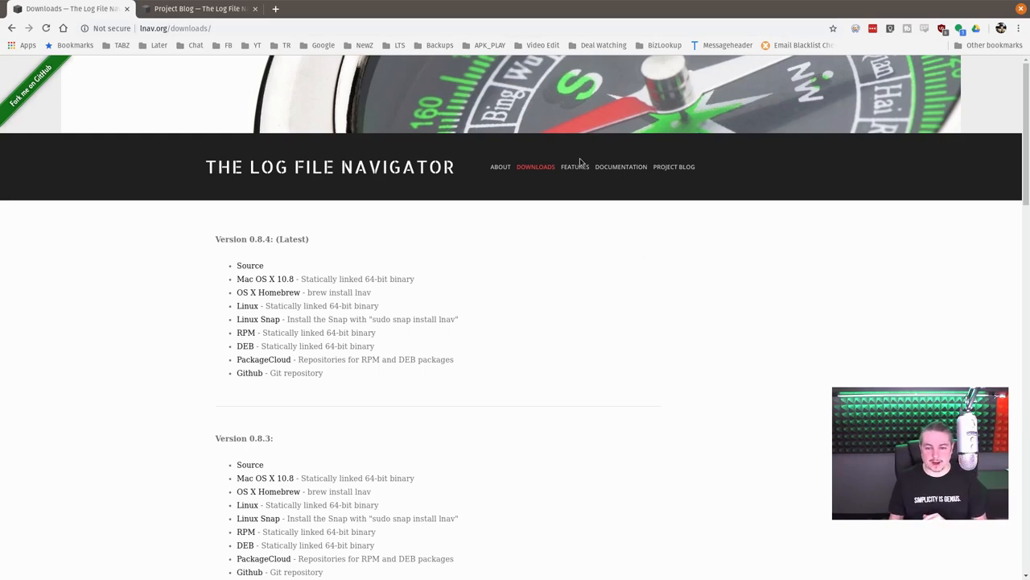
Go to the lnav Features page and read the Automatic Log Format Detection and Filters sections.
left_click(575, 165)
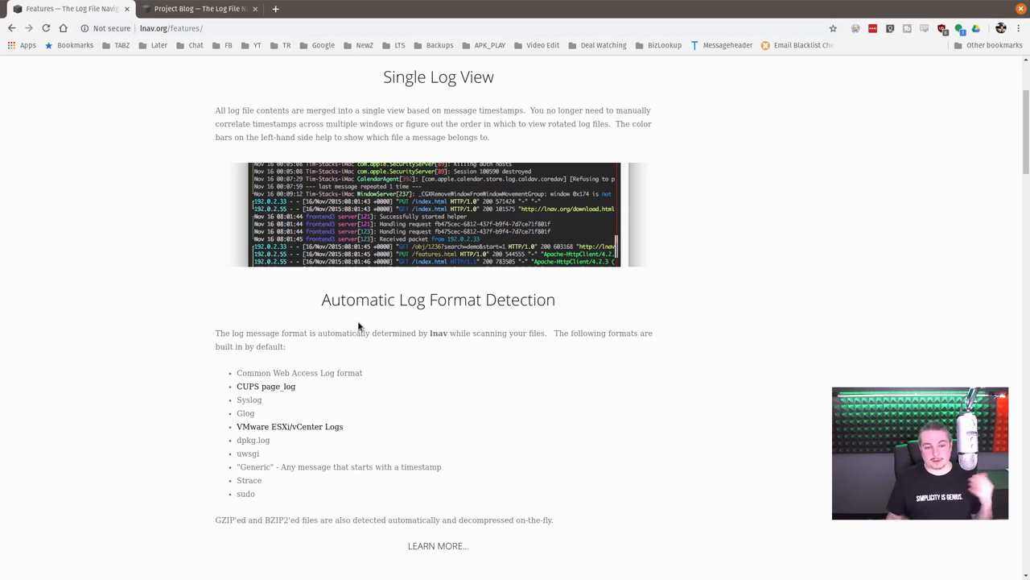
scroll("down", 3)
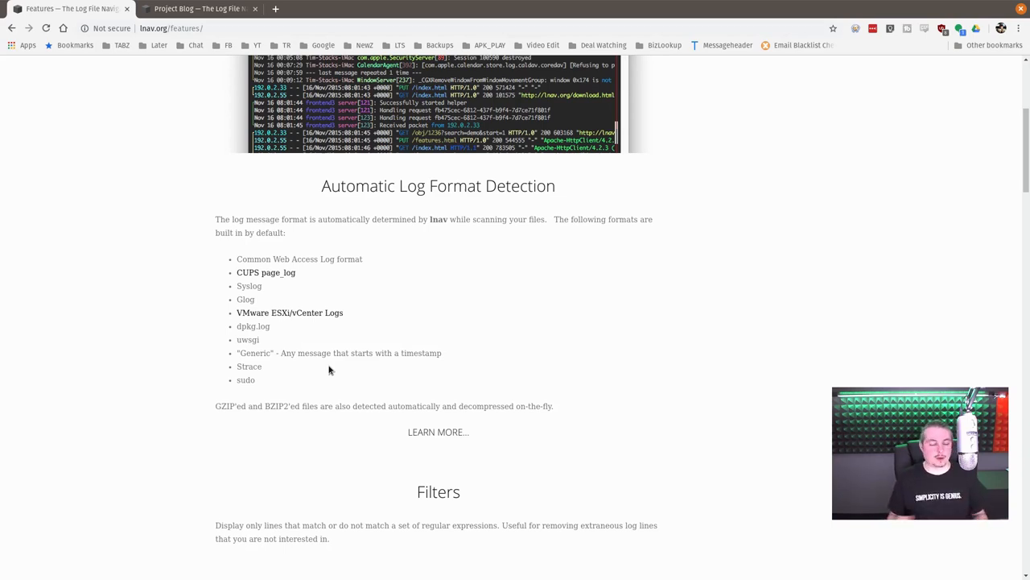
scroll("down", 3)
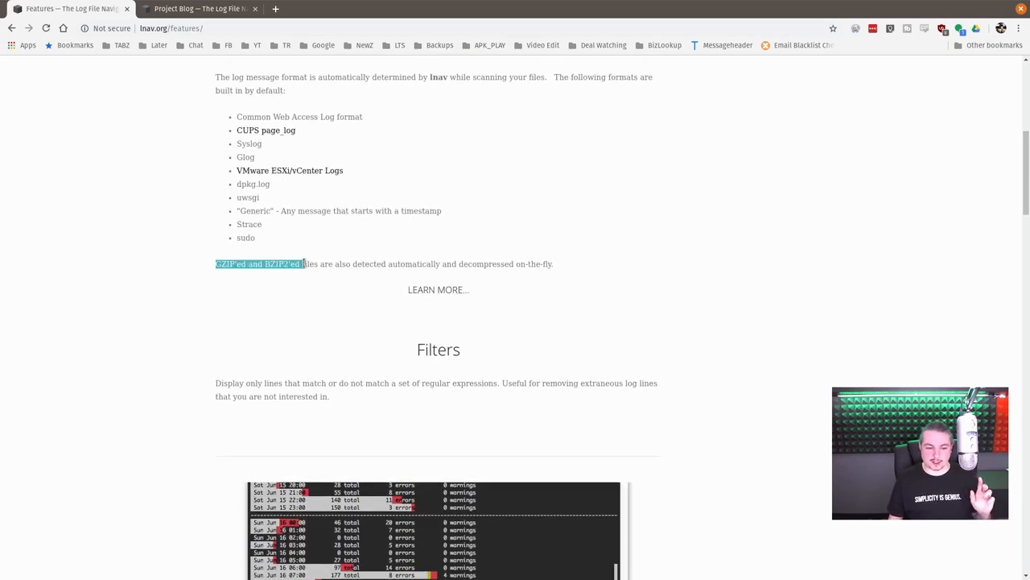
mouse_move(306, 322)
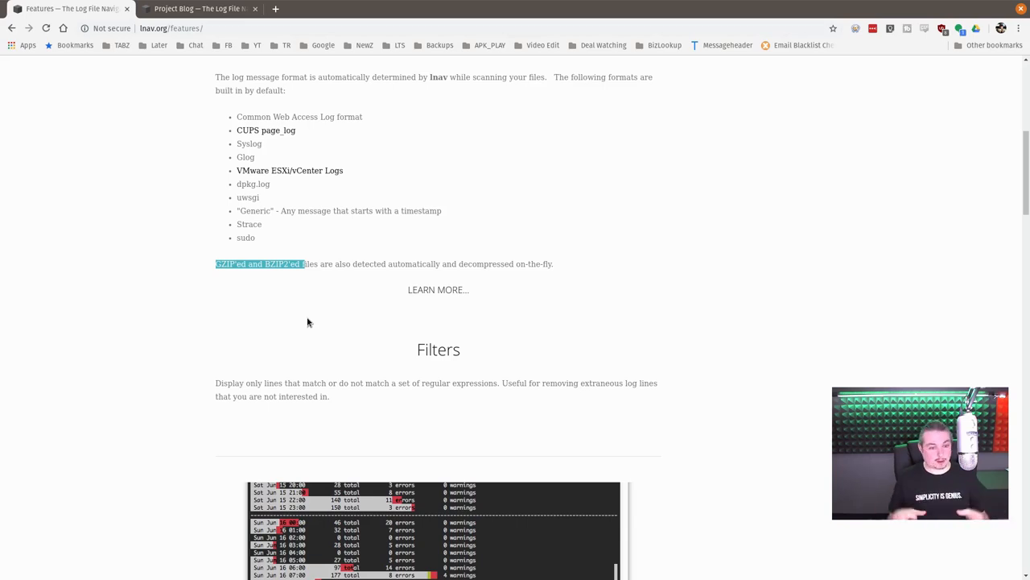
mouse_move(296, 297)
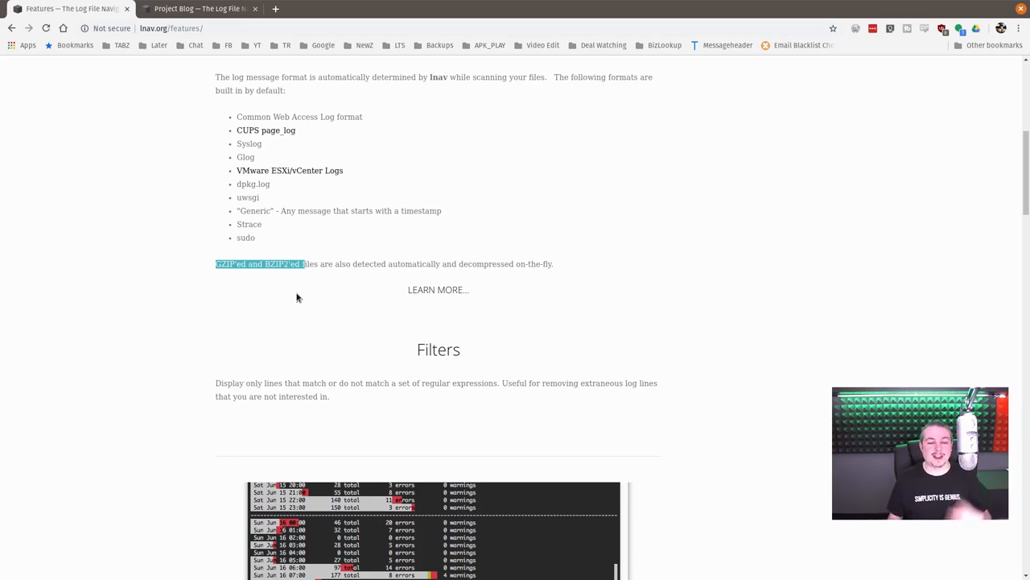
scroll("down", 3)
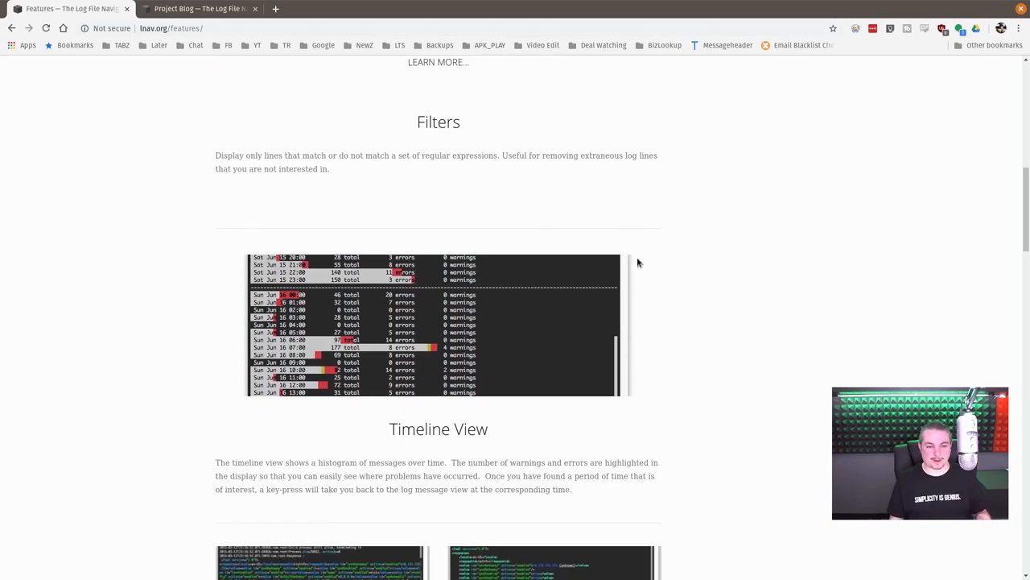
Read down to the Pretty-Print View and Query Logs Using SQL example access_log query.
scroll("down", 3)
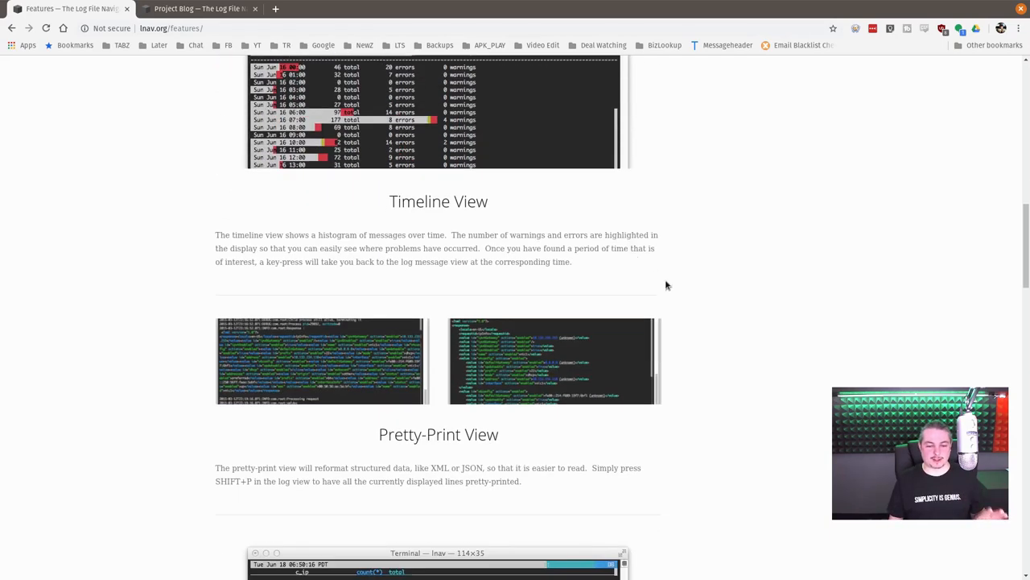
mouse_move(615, 314)
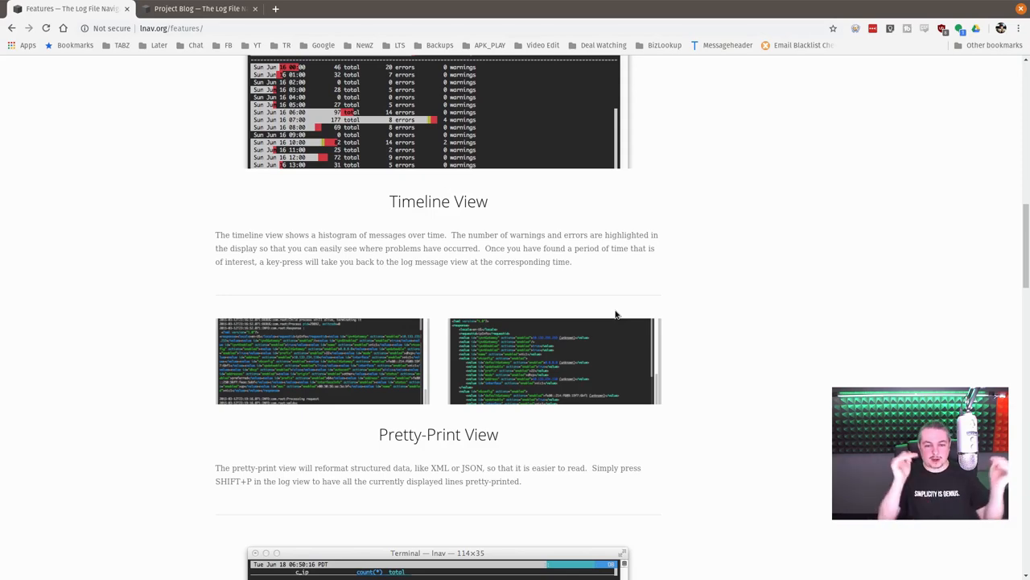
scroll("down", 3)
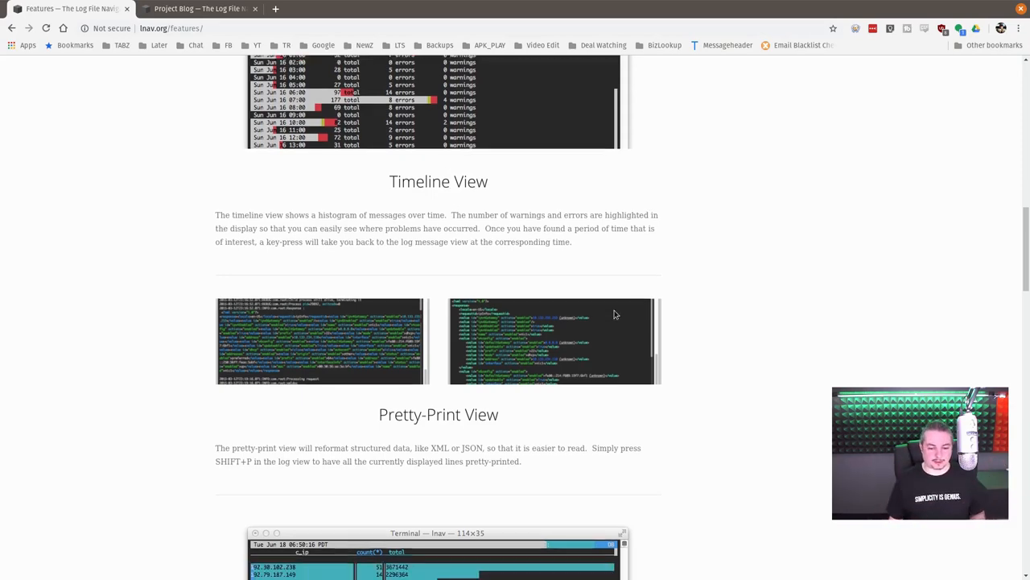
scroll("down", 3)
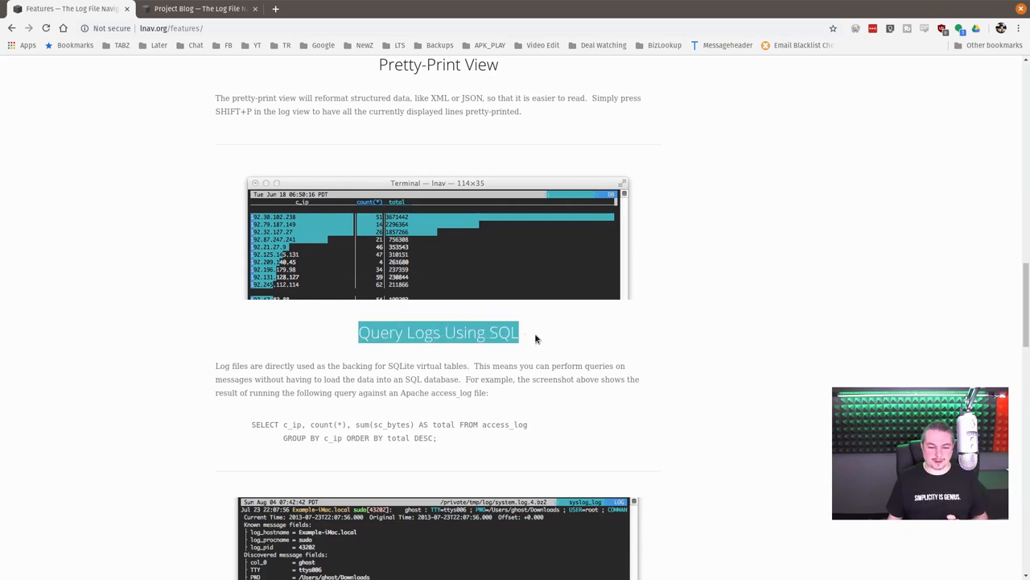
mouse_move(418, 354)
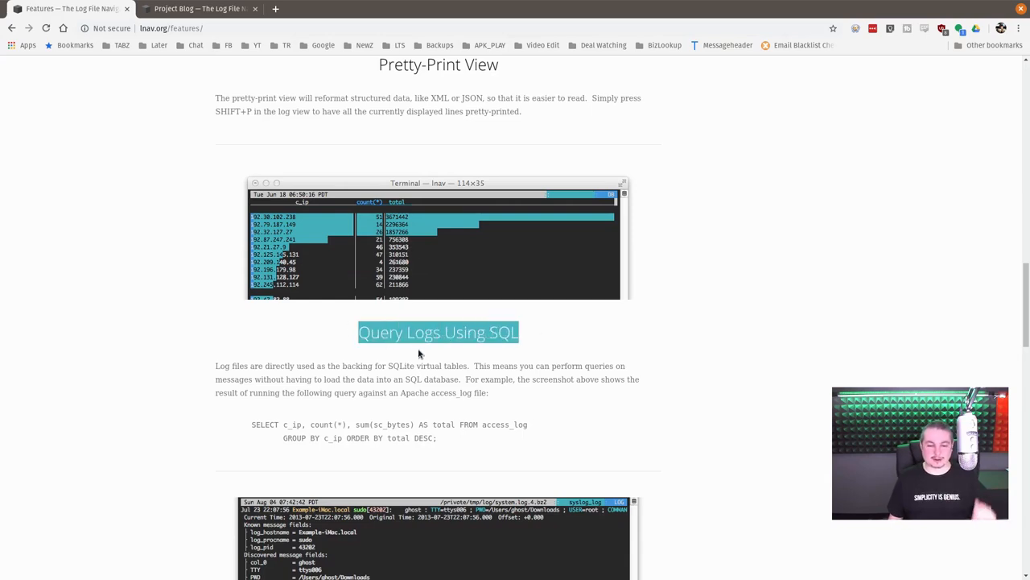
scroll("down", 3)
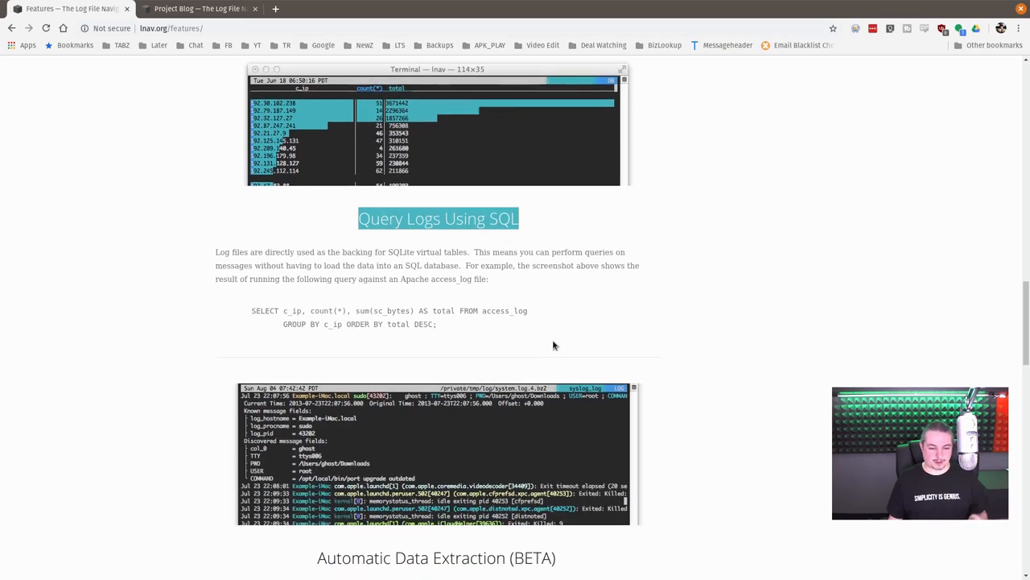
mouse_move(342, 320)
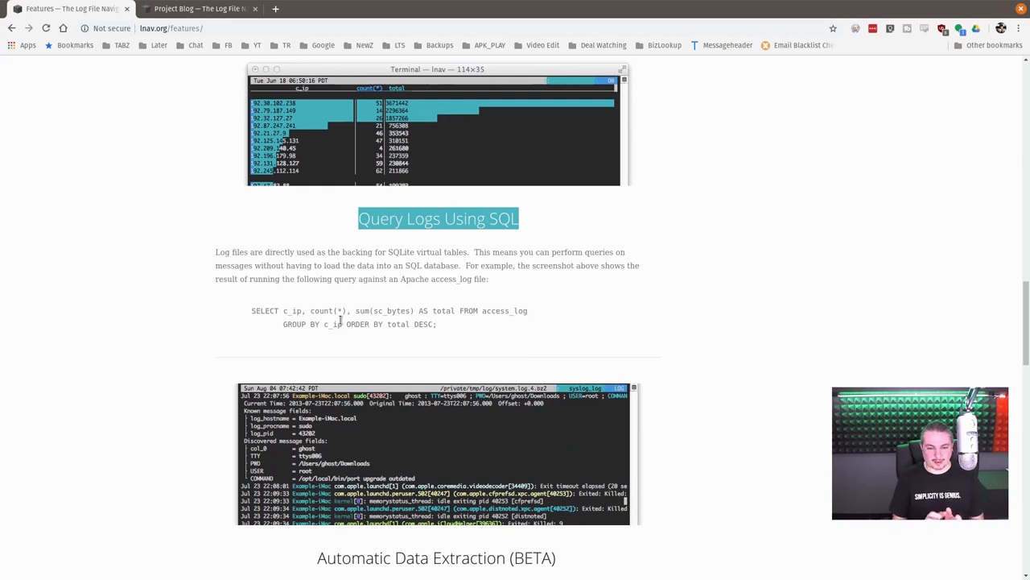
mouse_move(394, 319)
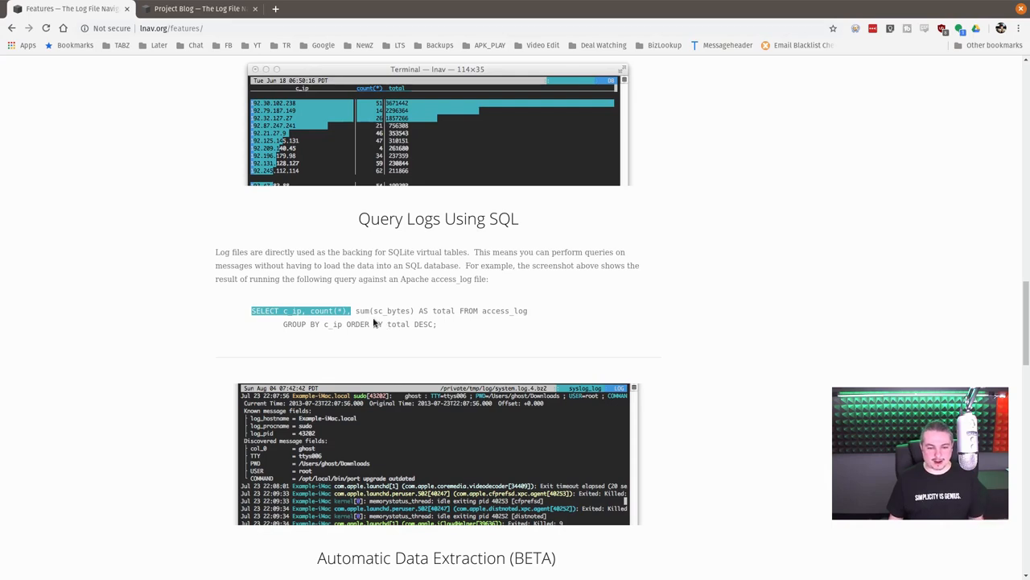
mouse_move(418, 358)
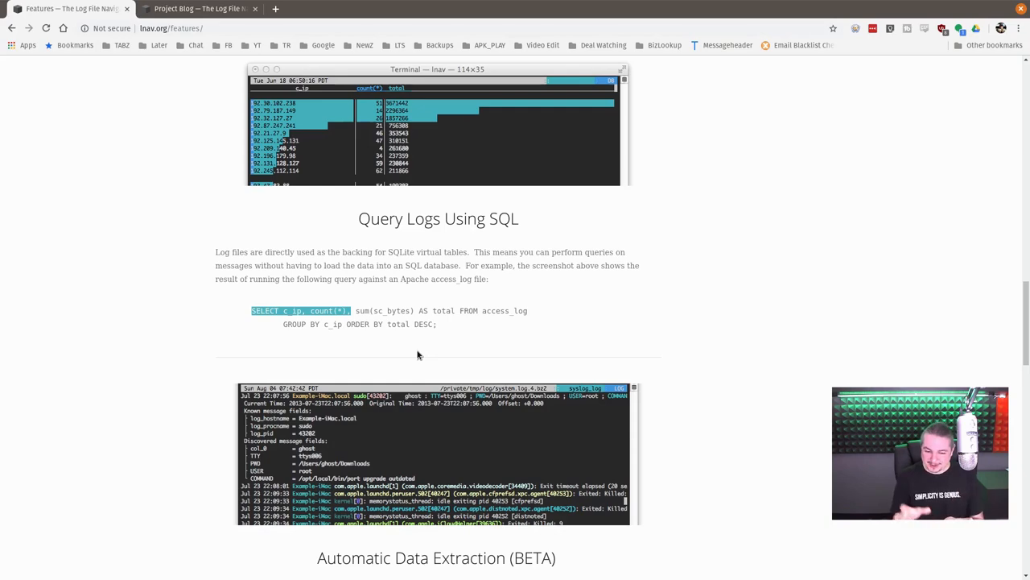
mouse_move(348, 207)
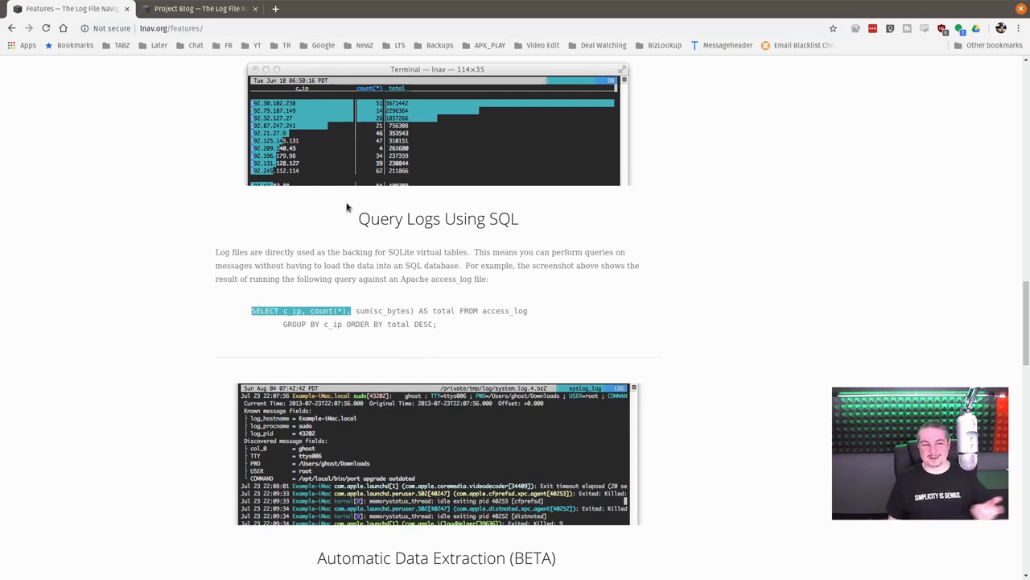
Switch to the Project Blog tab showing the lnav v0.8.4 release post.
left_click(199, 10)
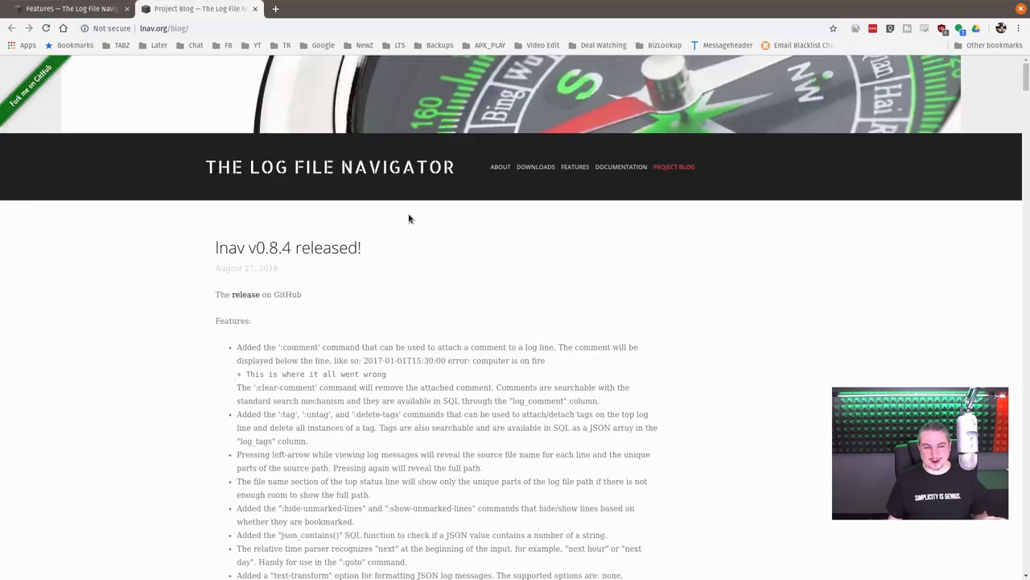
mouse_move(425, 234)
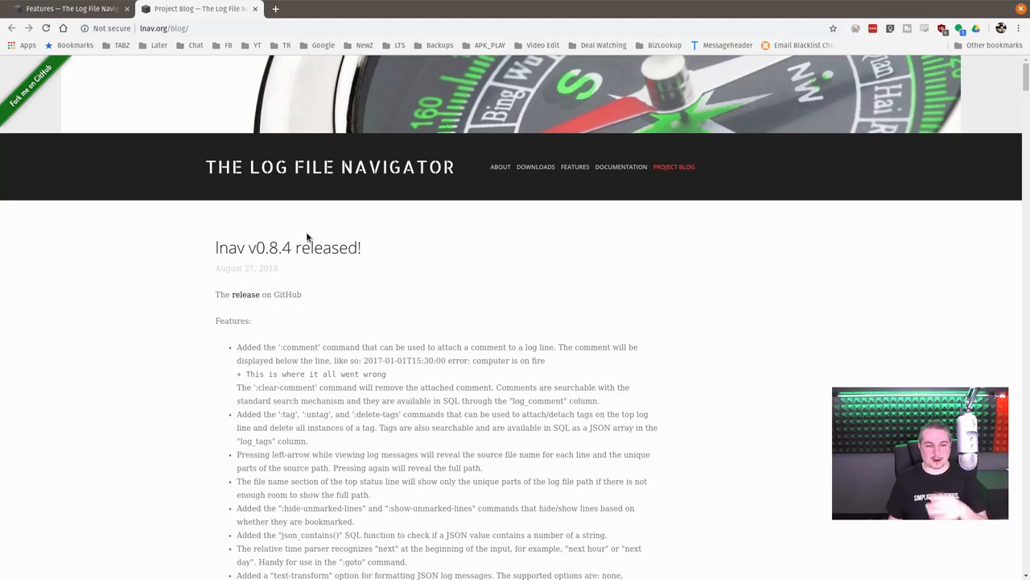
mouse_move(234, 274)
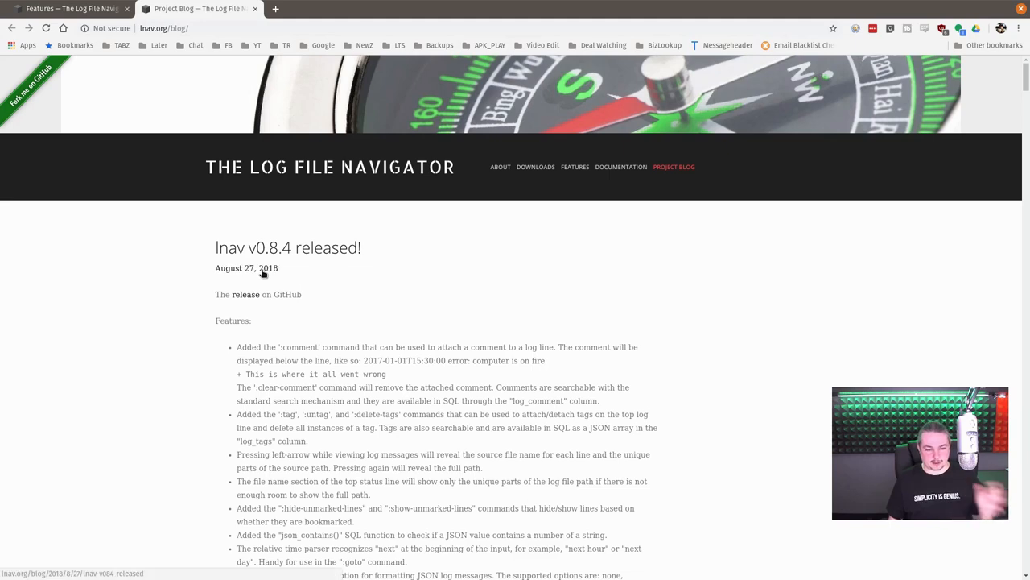
mouse_move(563, 329)
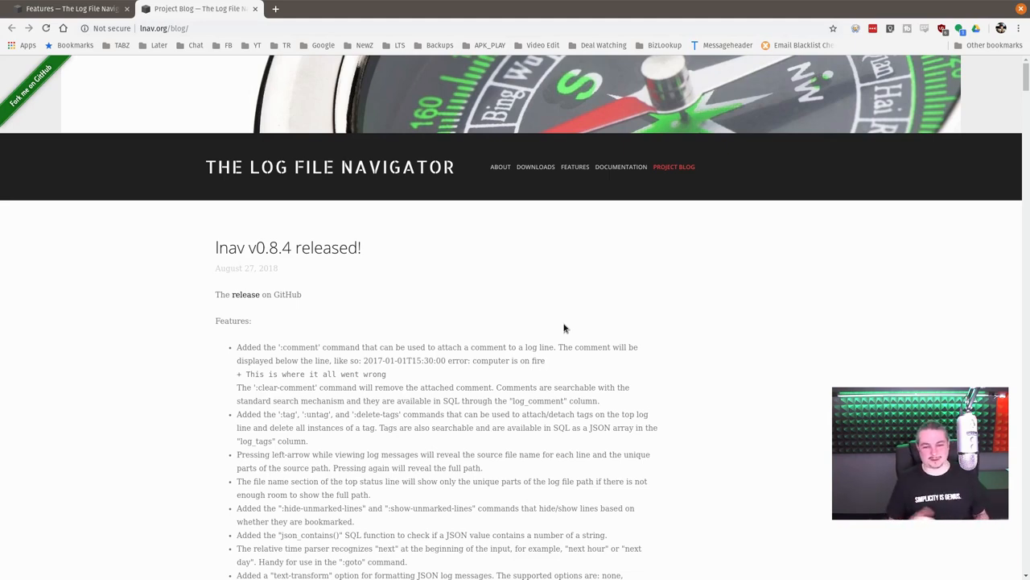
mouse_move(740, 3)
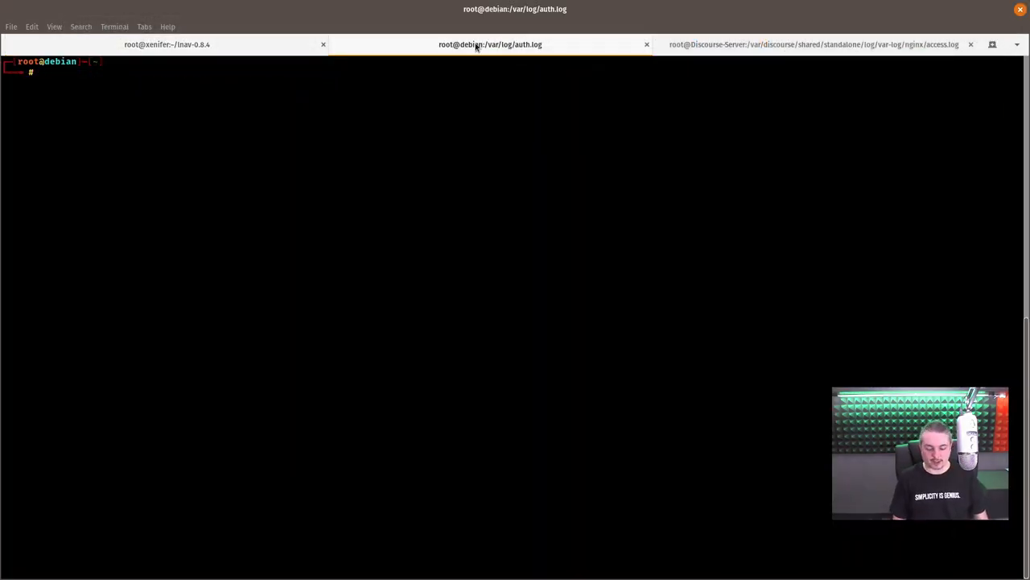
Install lnav with apt-get and launch it on /var/log/.
type("apt-get")
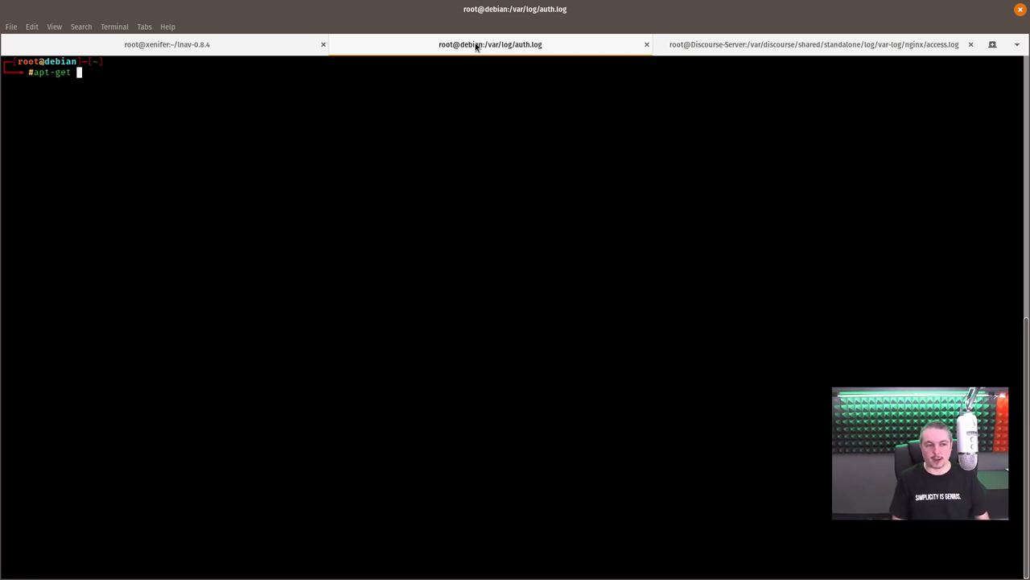
type("install lnav")
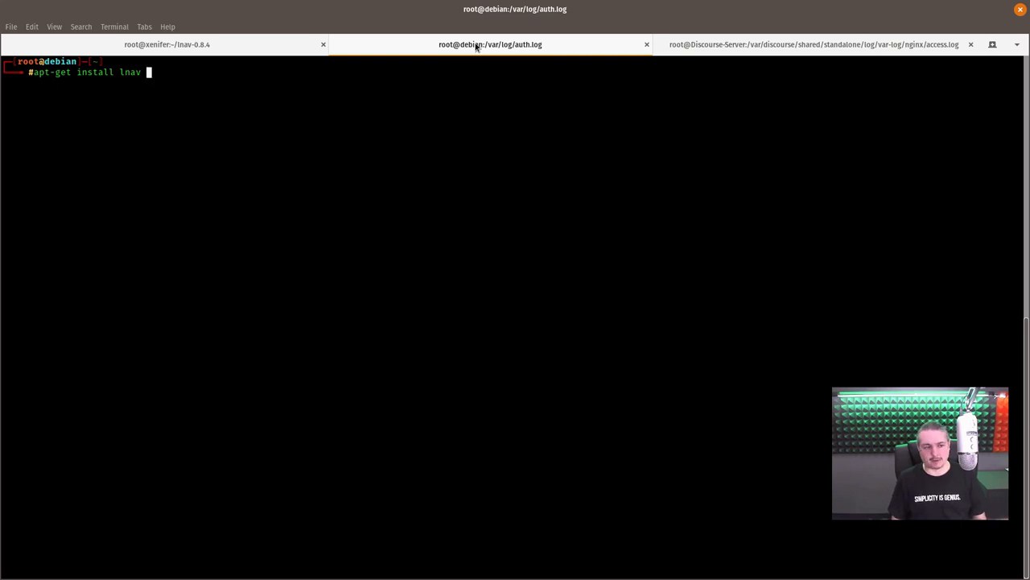
key("ctrl+u")
type("lnav /var/log/")
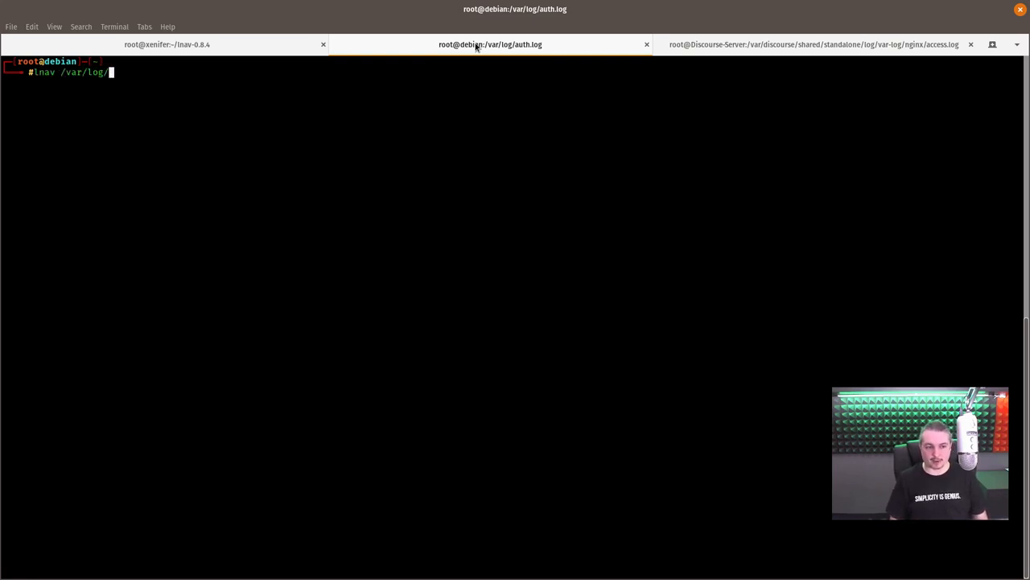
key("Return")
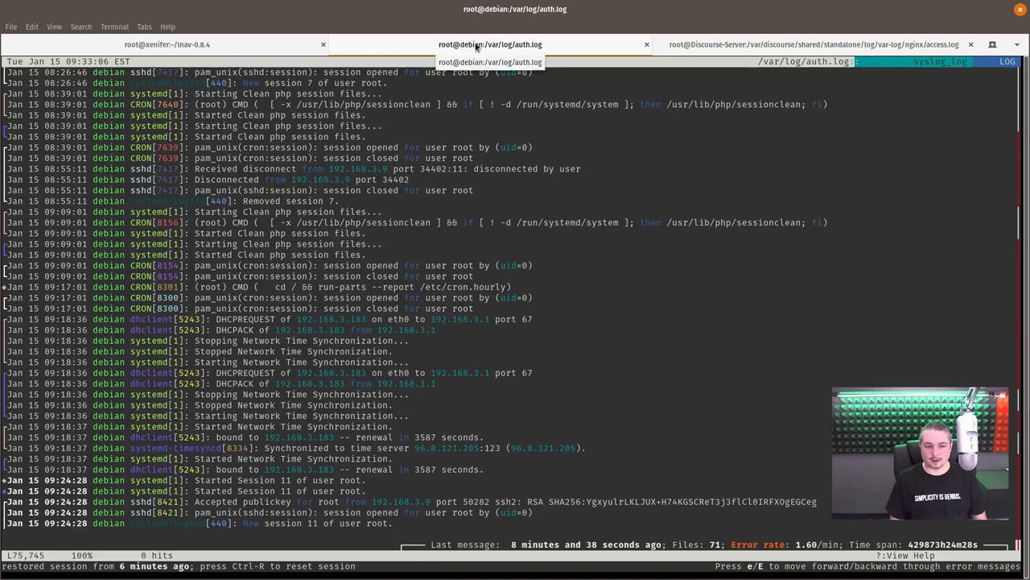
Browse the merged syslog entries in lnav.
left_click(489, 45)
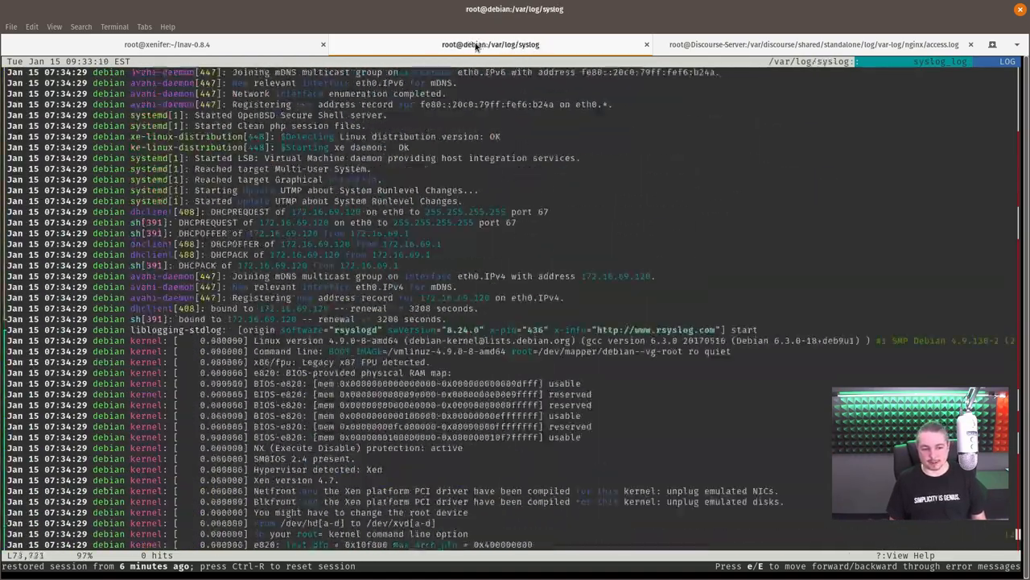
scroll("down", 3)
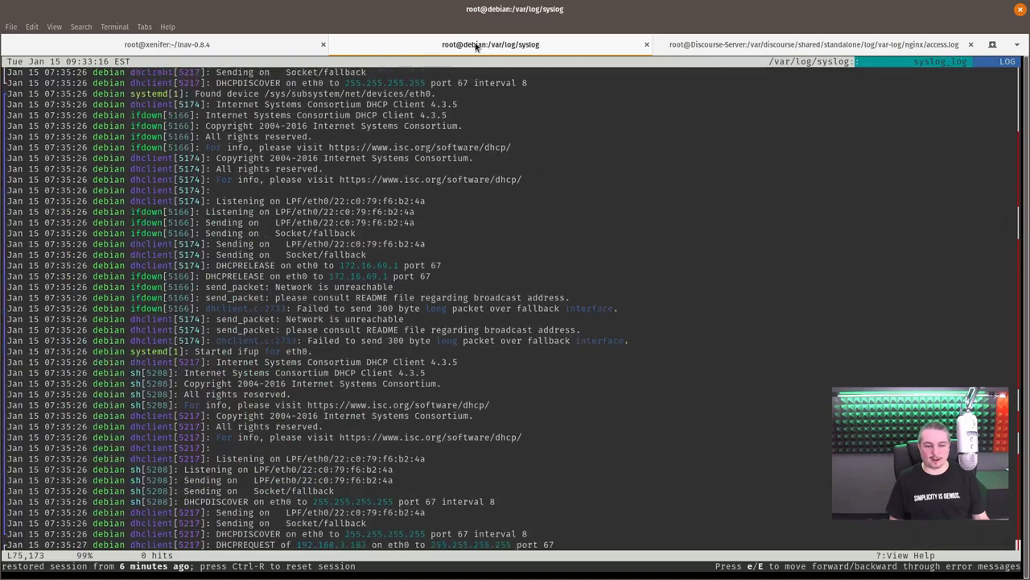
left_click(490, 45)
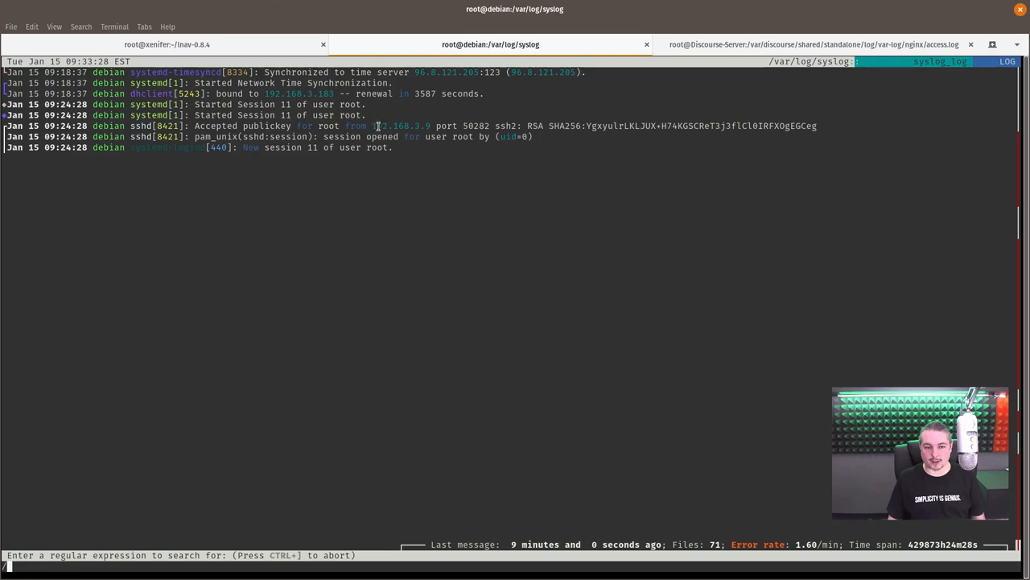
Search the logs for the IP 192.168.3.9, landing on hit 1 of 67.
double_click(401, 126)
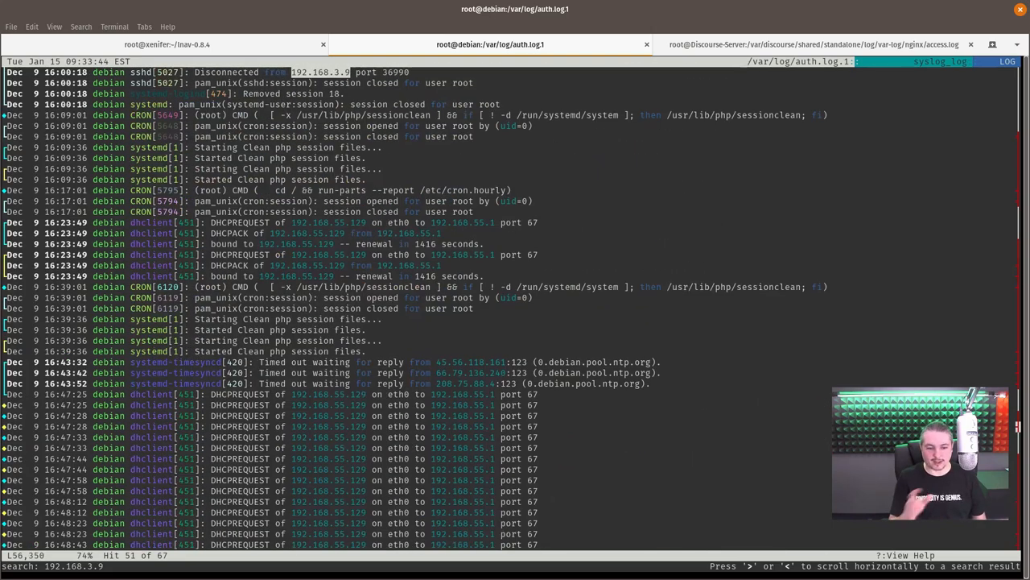
Quit lnav, relaunch it on /var/log, and quit again to the shell.
key("q")
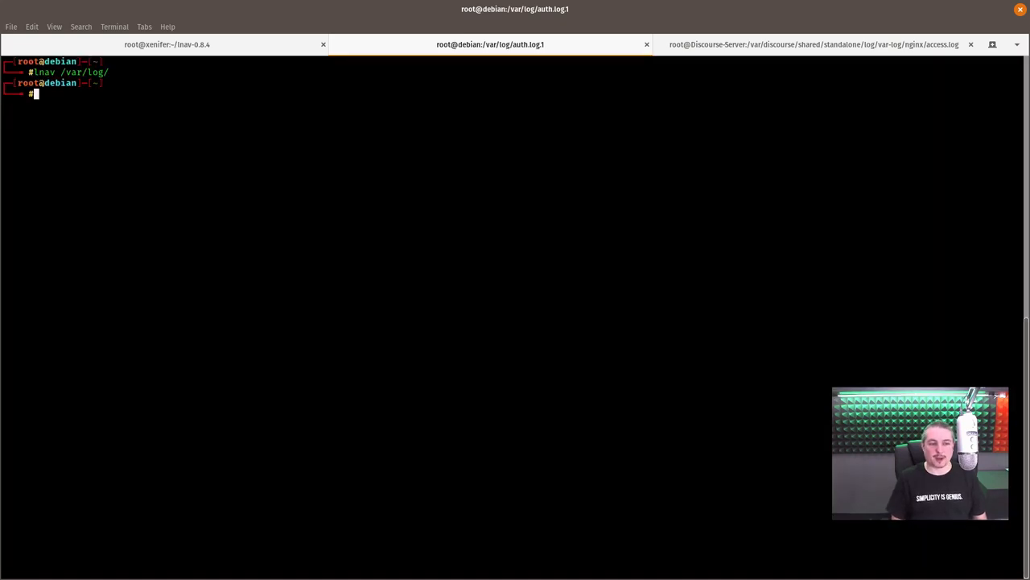
key("Return")
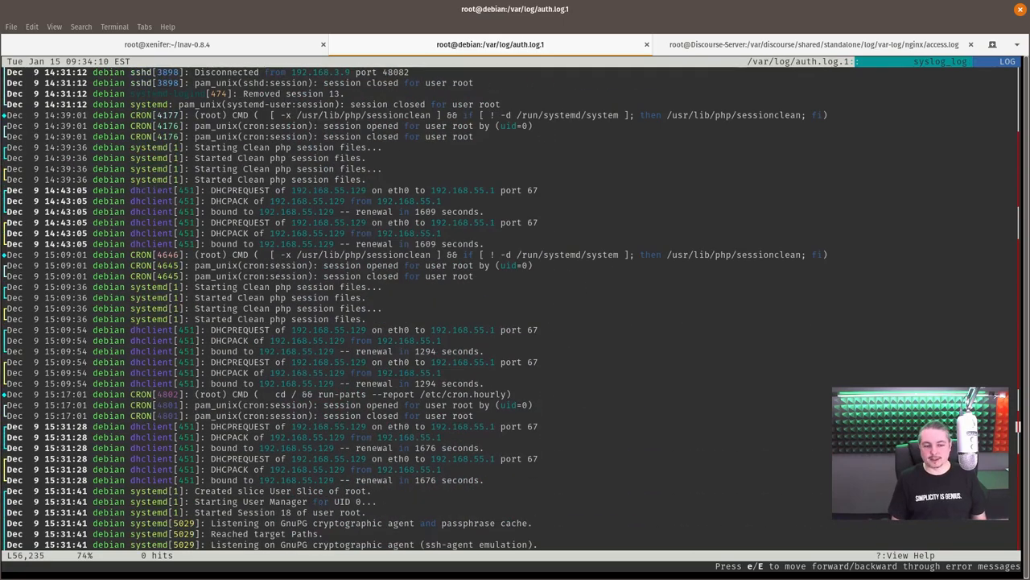
key("q")
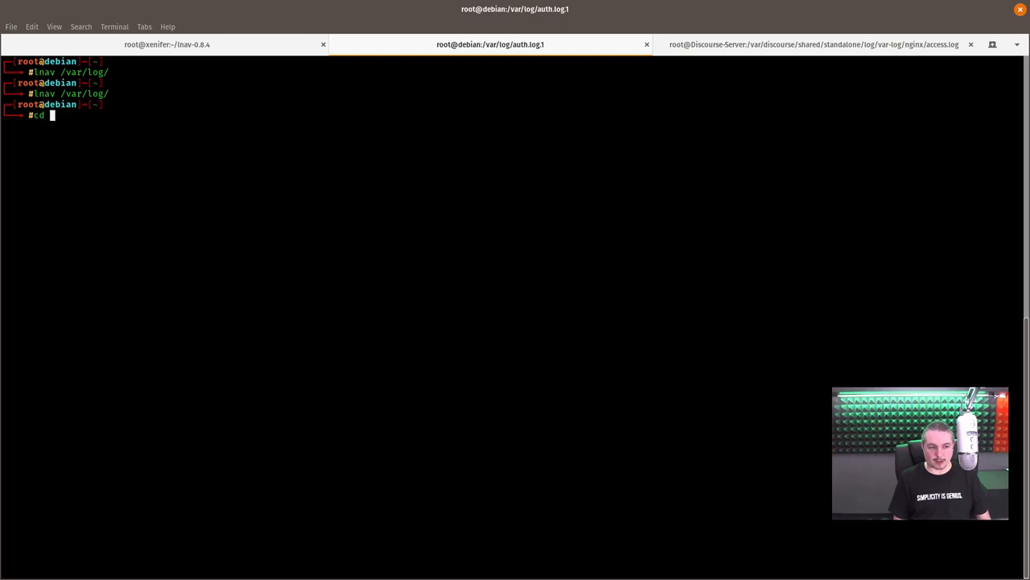
Change into /var/log and open the compressed kern.log.3.gz in lnav.
type(" /var/log/")
key("Return")
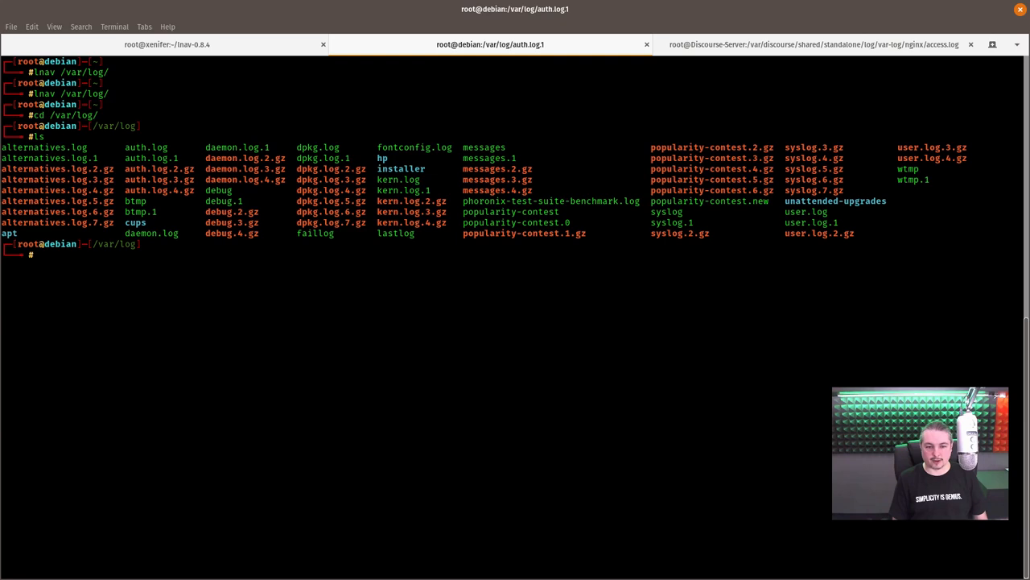
mouse_move(608, 330)
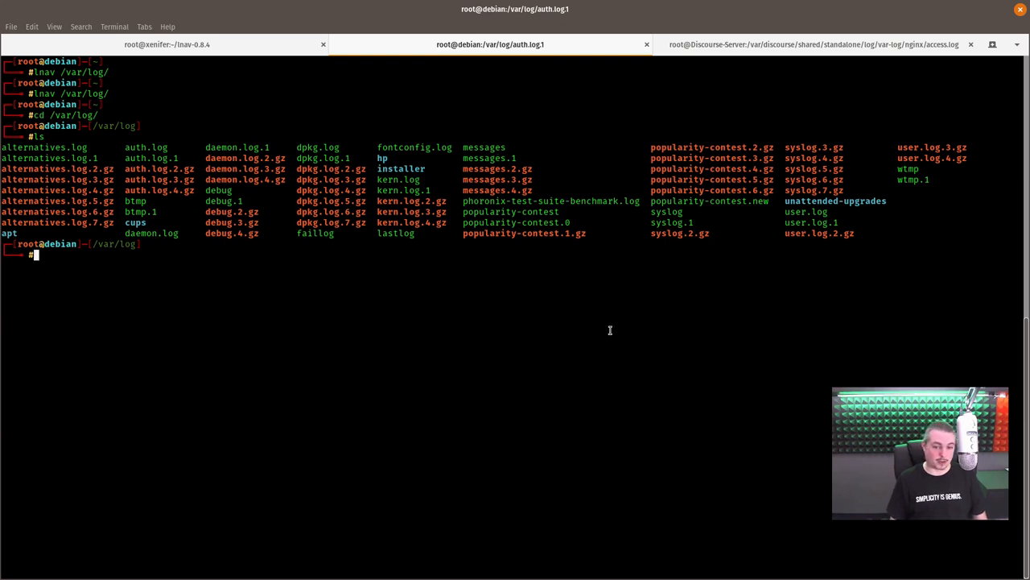
type("lnav")
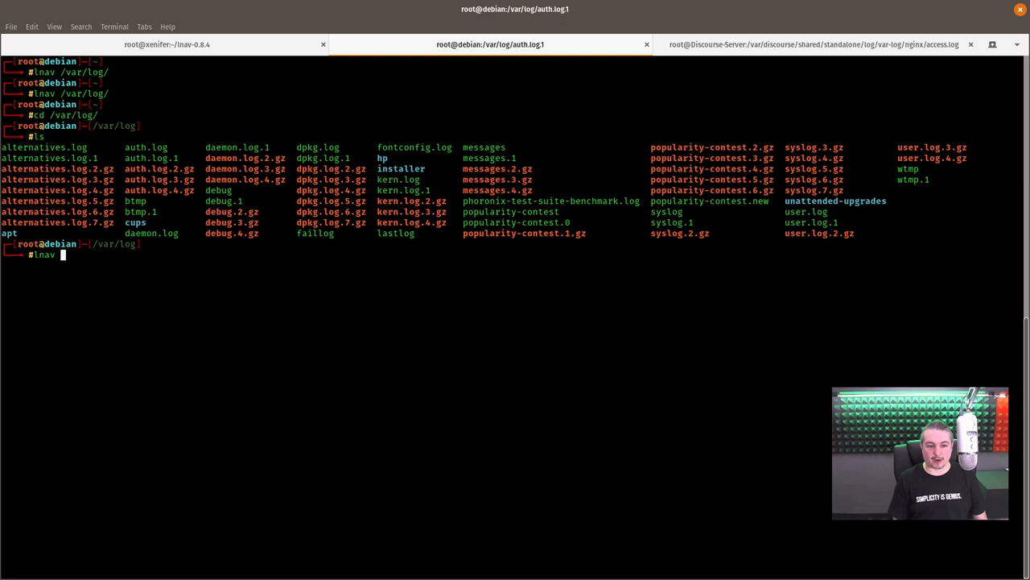
type("/")
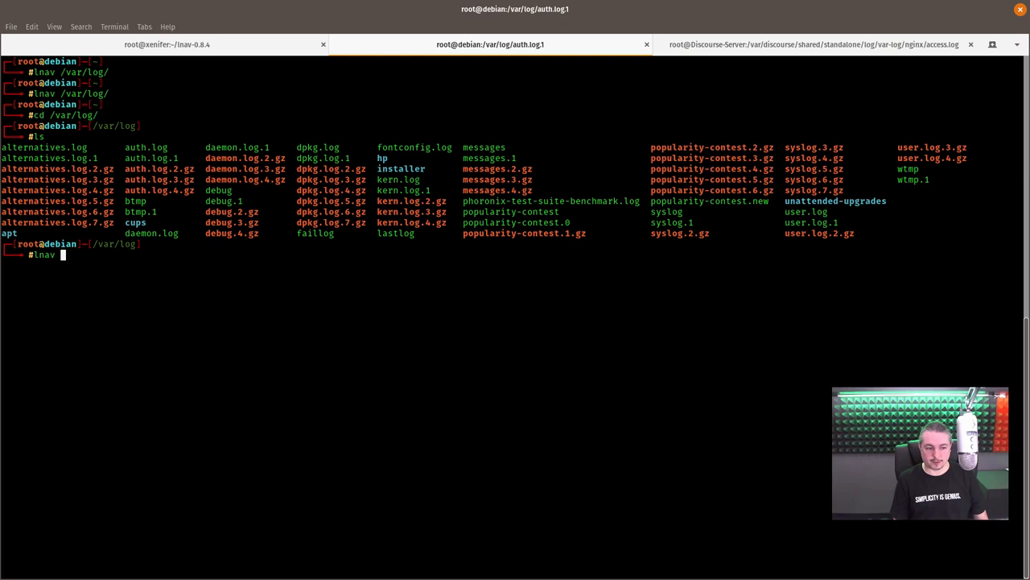
type("kern.log.")
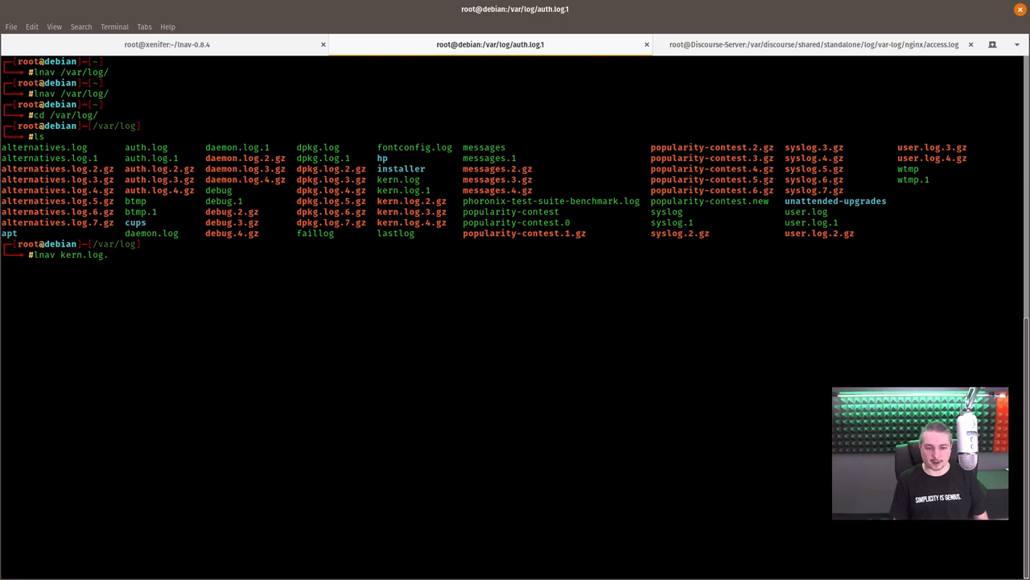
key("Return")
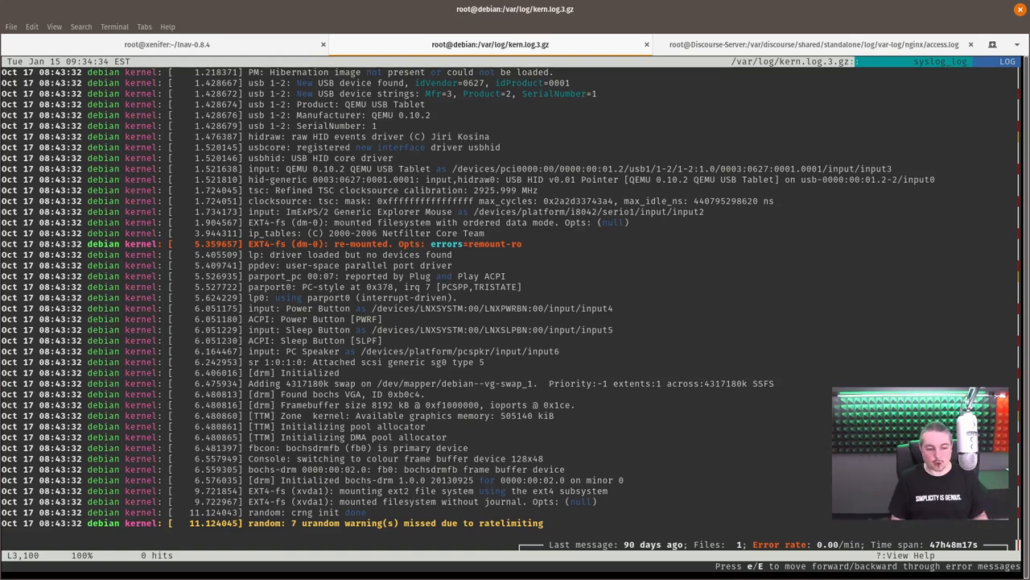
Scroll through the October kernel boot messages and quit back to the shell.
scroll("up", 3)
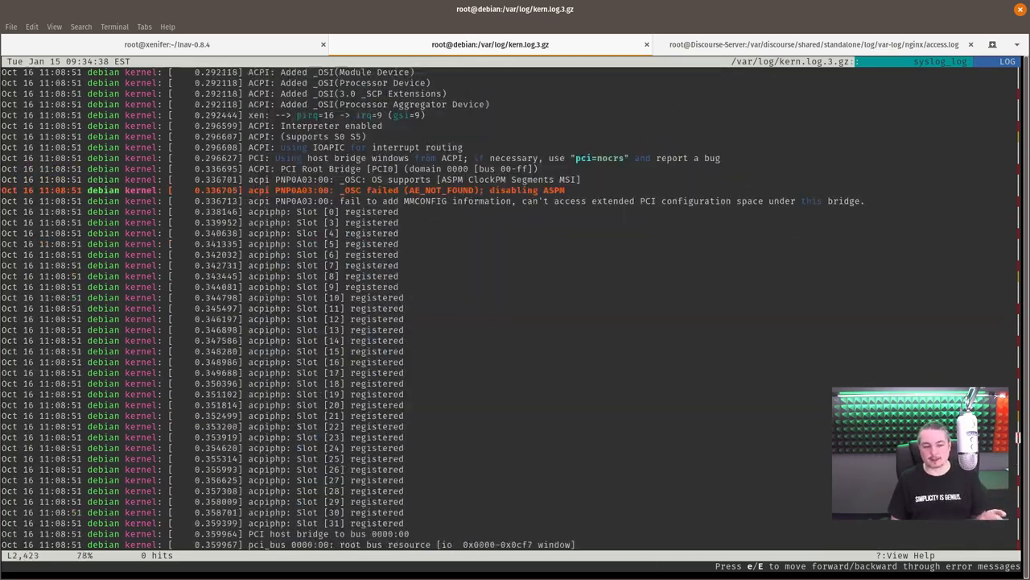
scroll("down", 3)
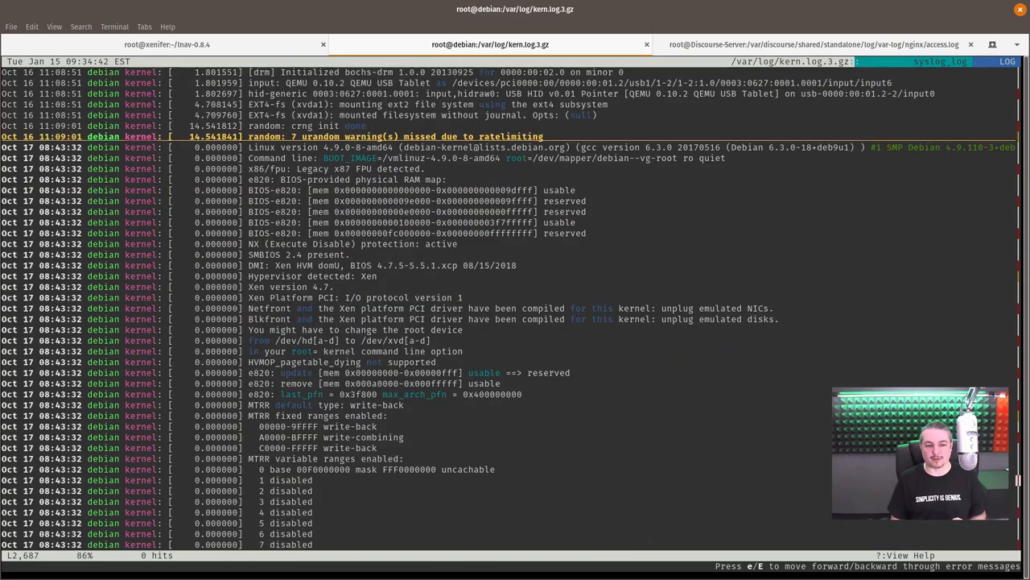
scroll("down", 3)
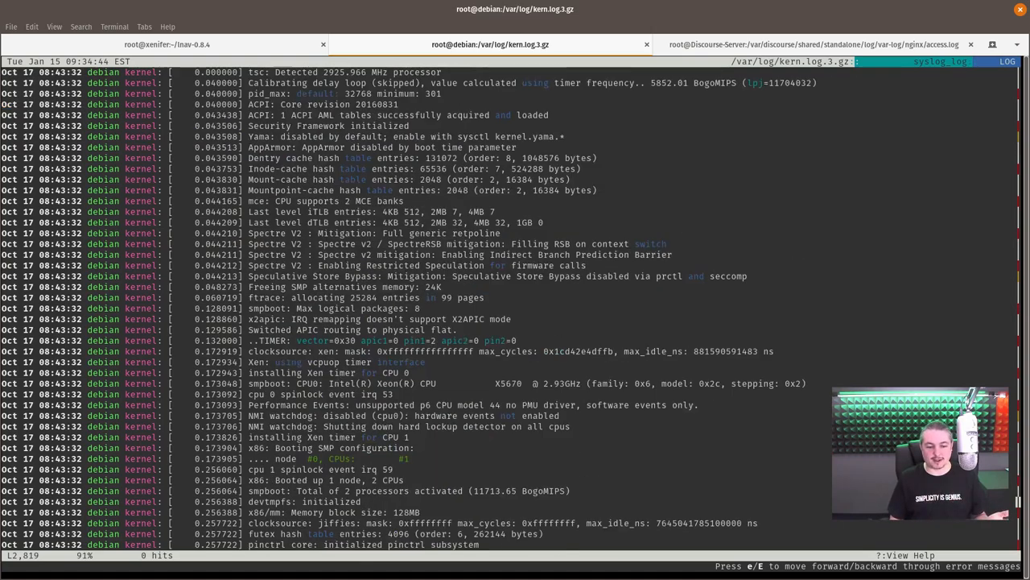
scroll("down", 3)
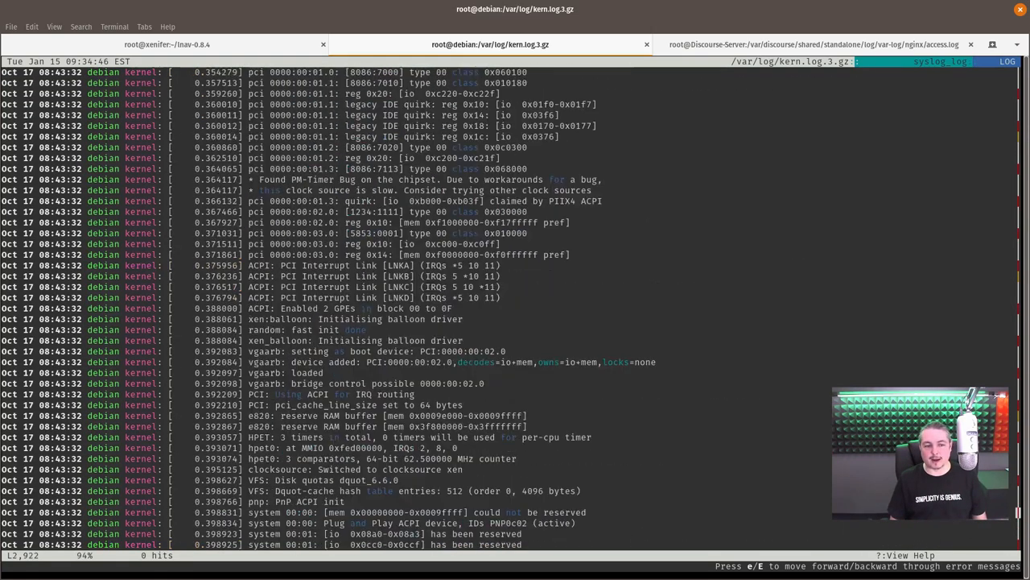
key("q")
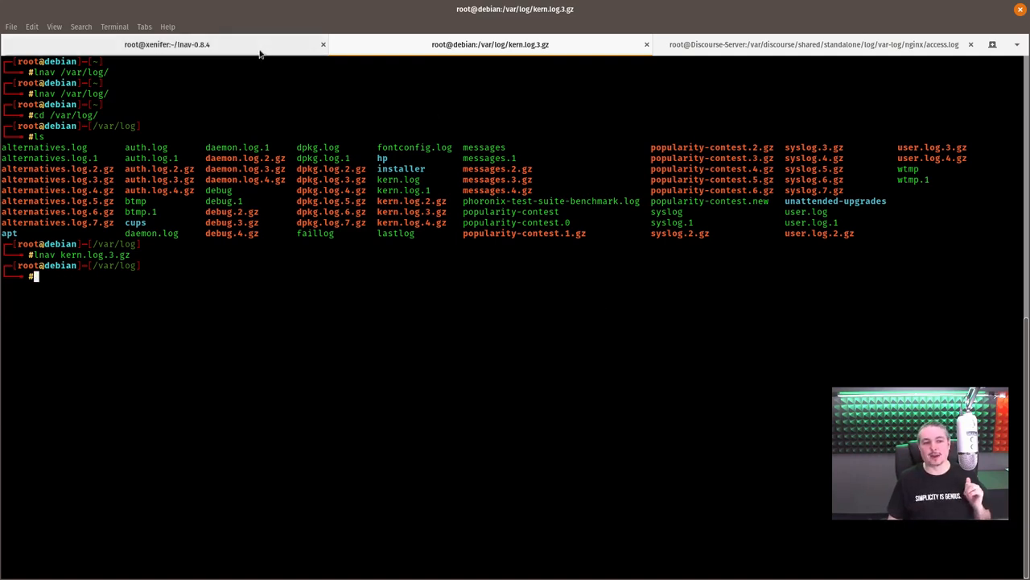
On the xenifer XCP-ng terminal, run ./lnav on /var/log/xensource.log.
left_click(167, 45)
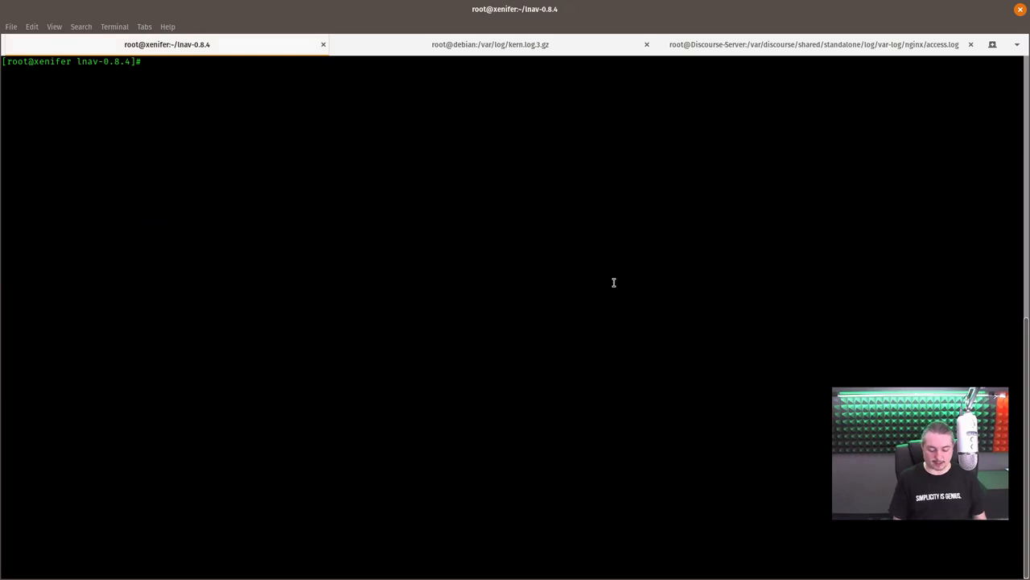
type("ls")
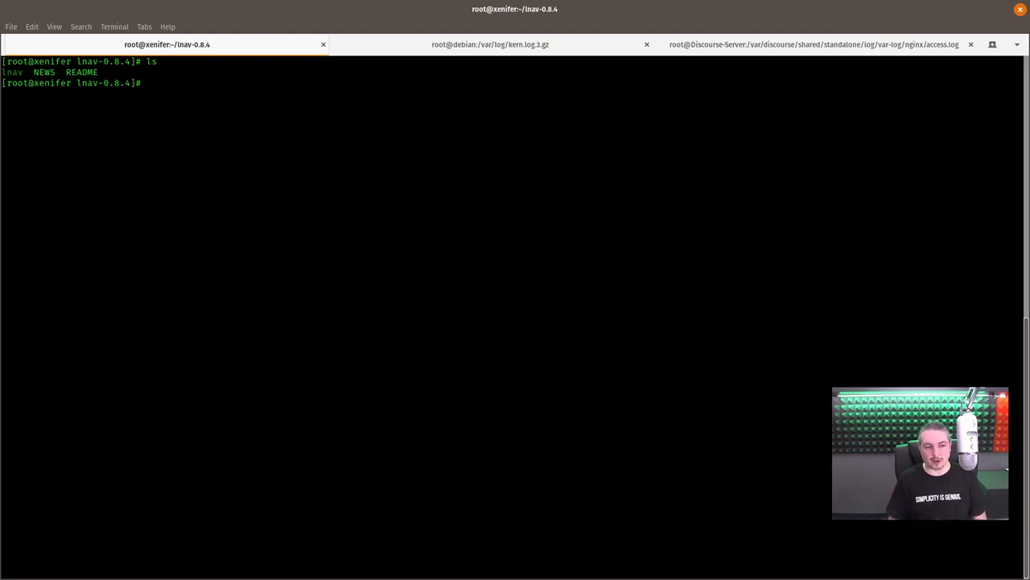
mouse_move(266, 203)
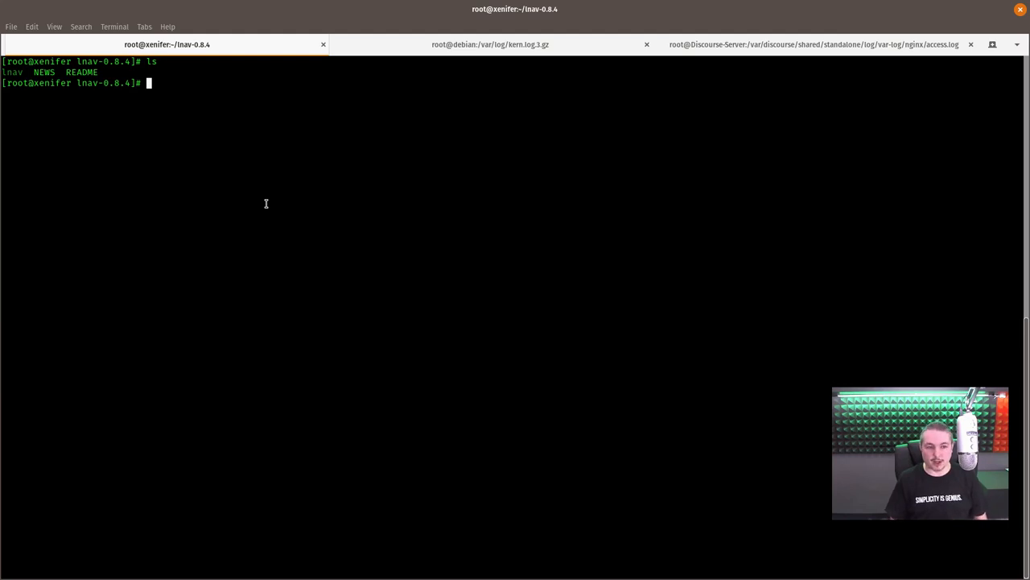
type("./lnav /var/log/xensource.log")
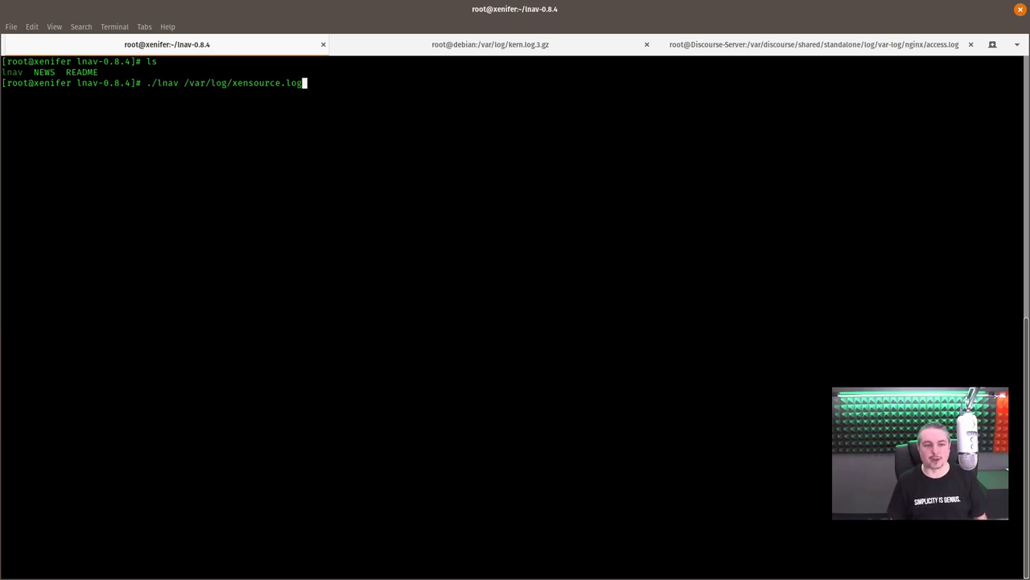
key("Return")
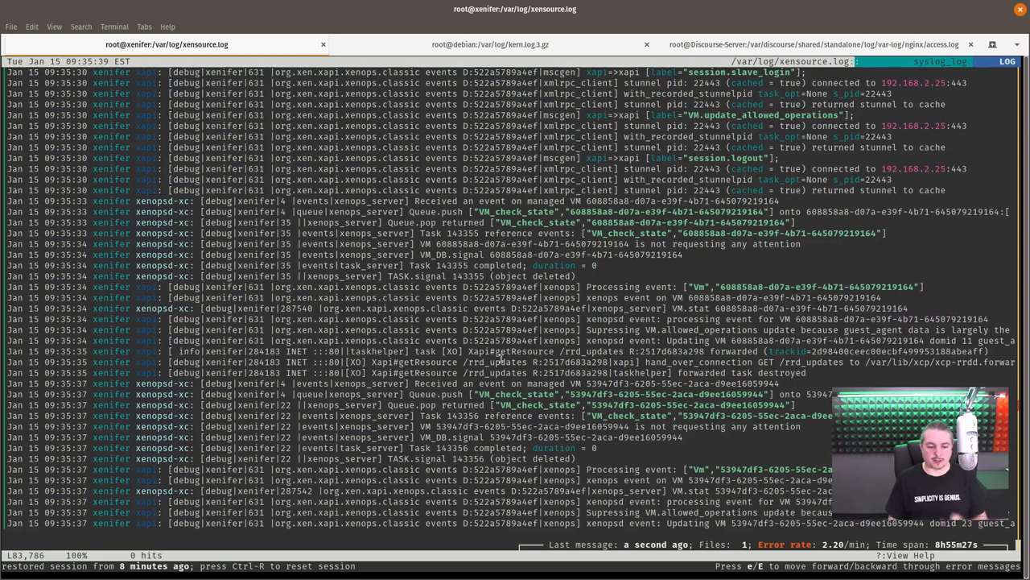
Search xensource.log for the pasted ID and browse its roughly 5,900 matches toward the log's end.
scroll("down", 3)
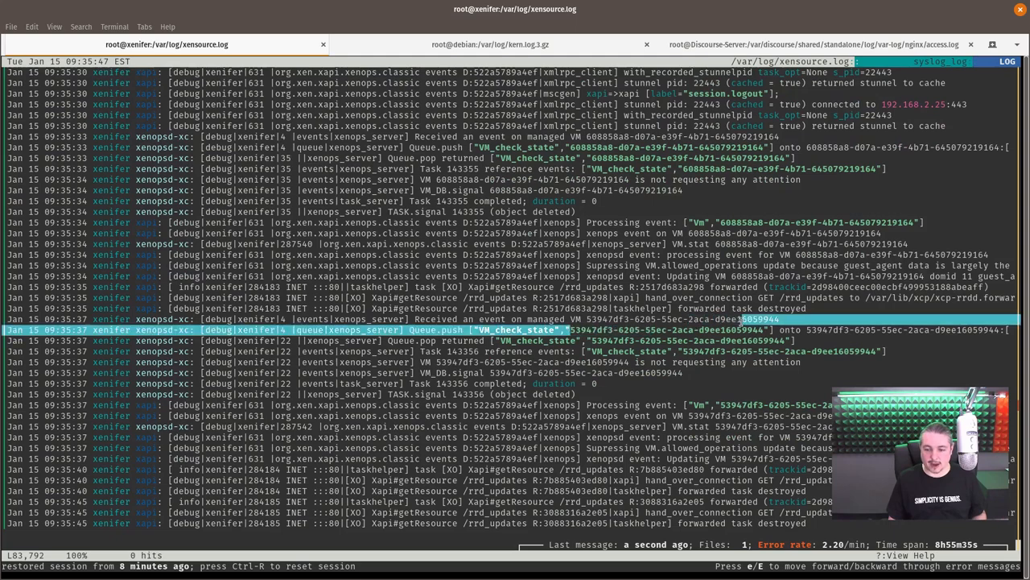
right_click(773, 330)
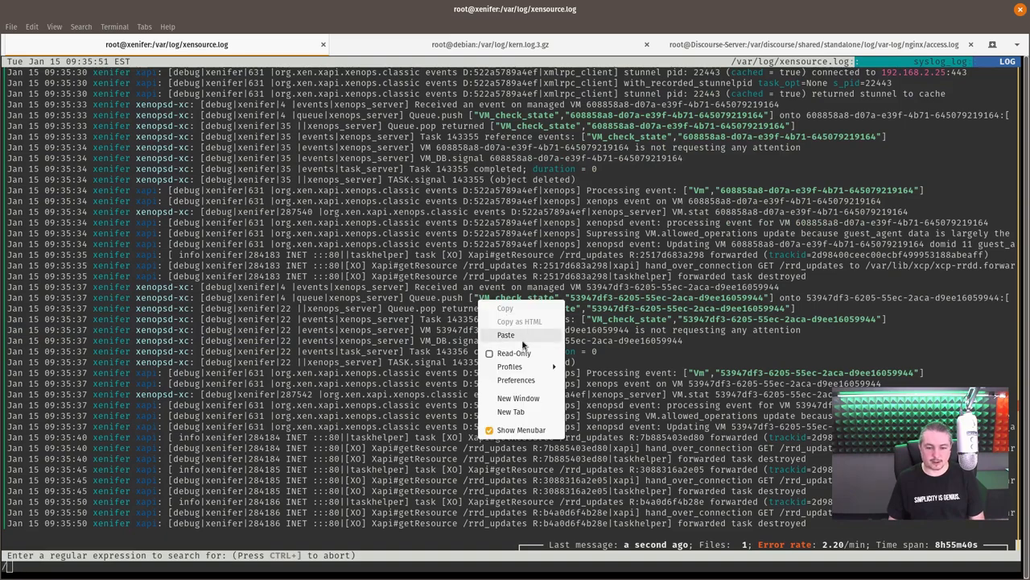
left_click(505, 333)
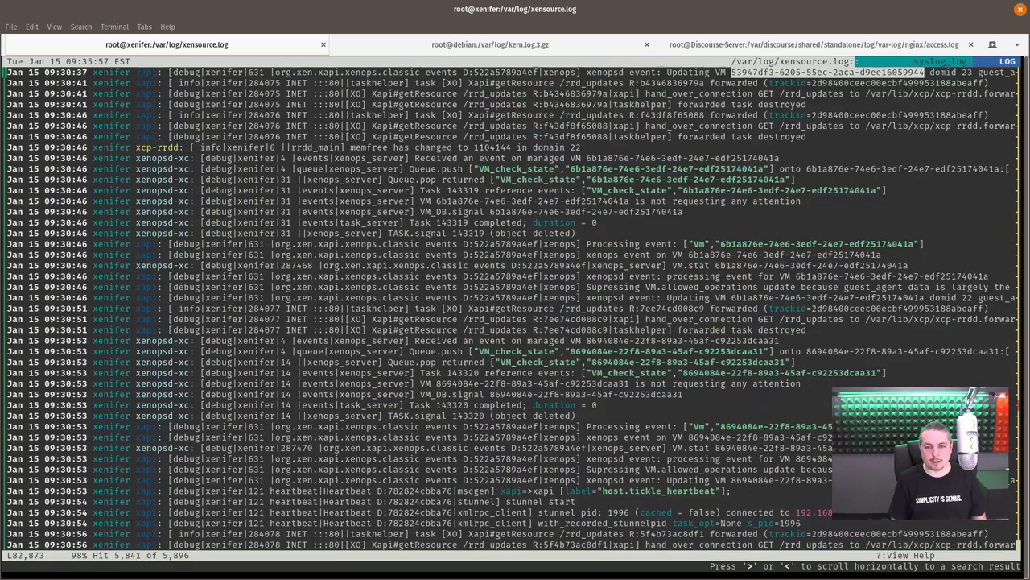
scroll("down", 3)
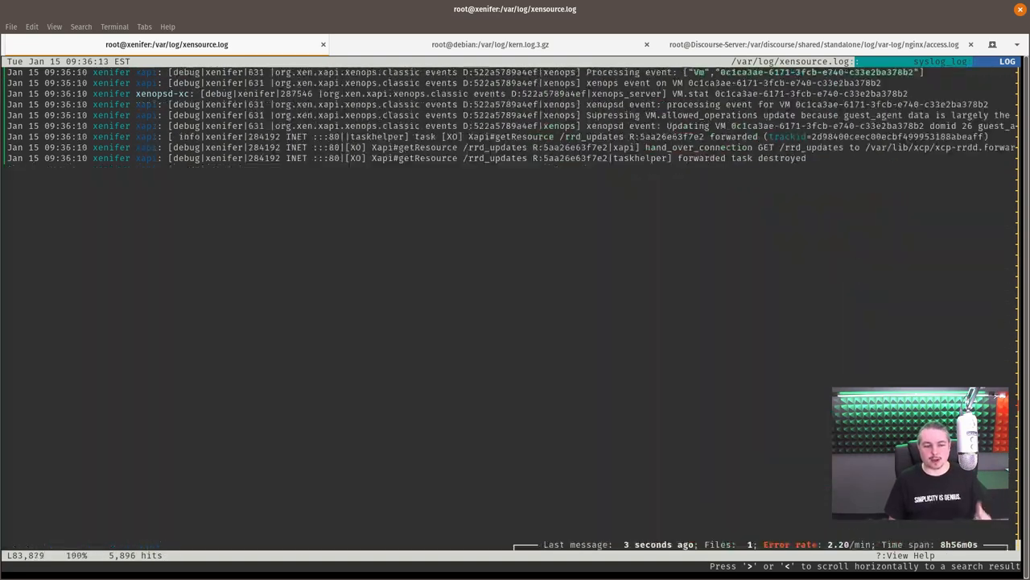
scroll("down", 3)
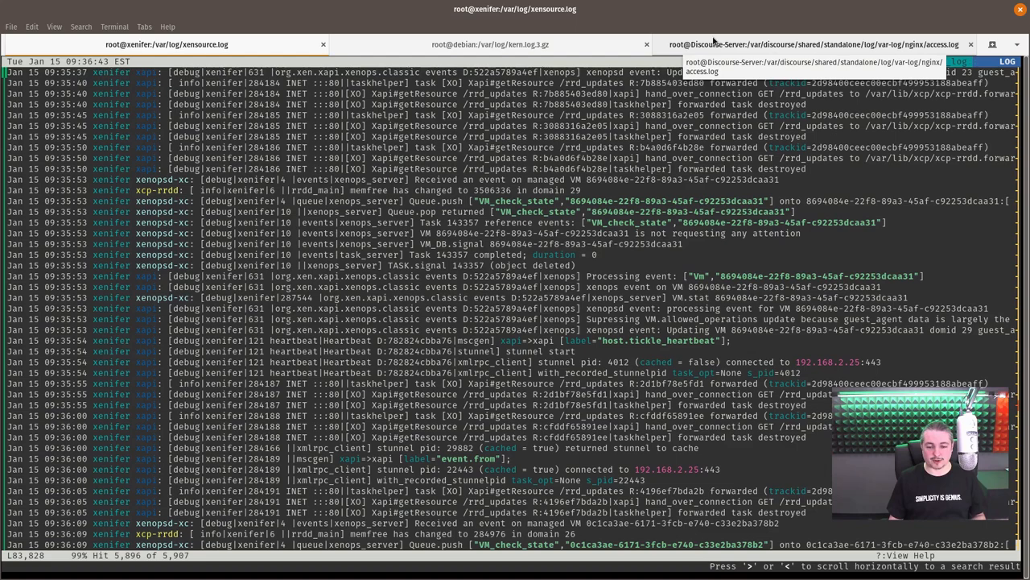
On the Discourse server, launch lnav on the tab-completed nginx access.log path.
left_click(813, 45)
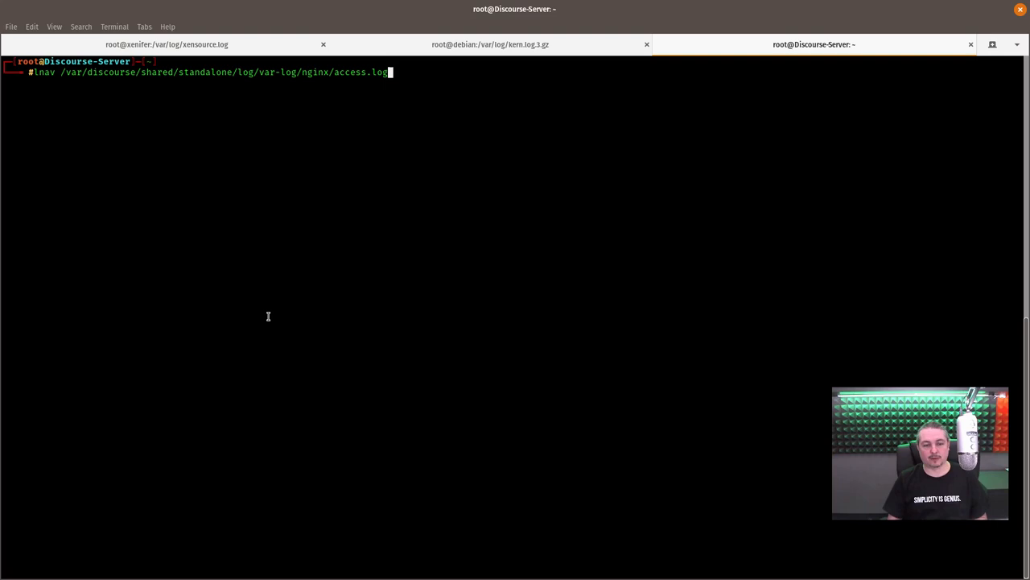
key("Tab")
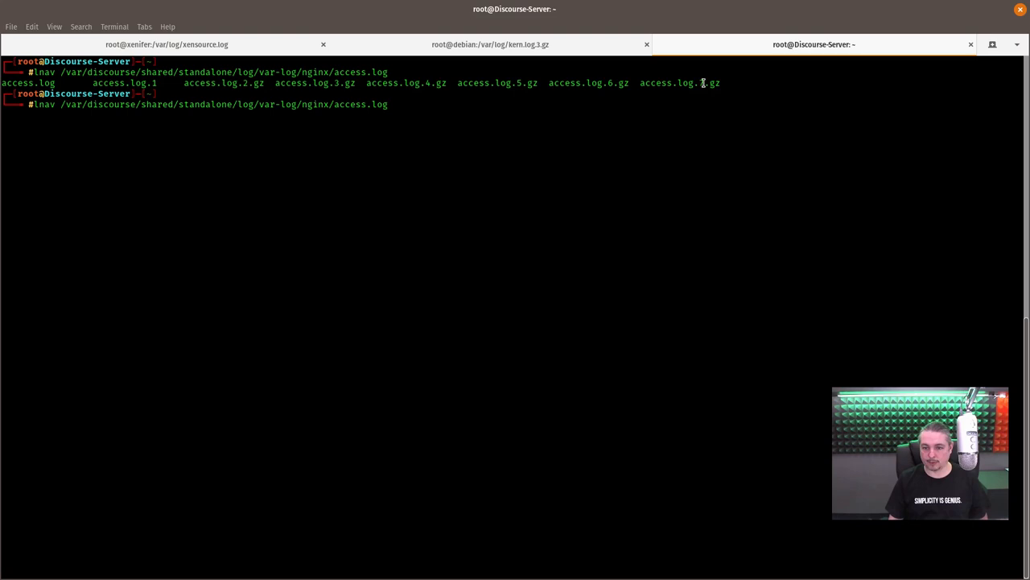
mouse_move(506, 175)
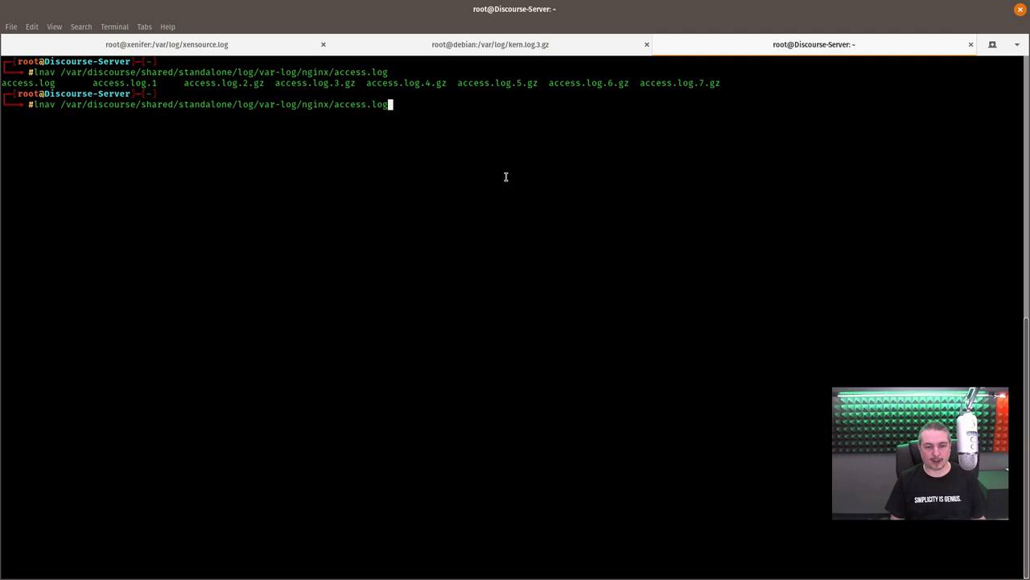
key("Return")
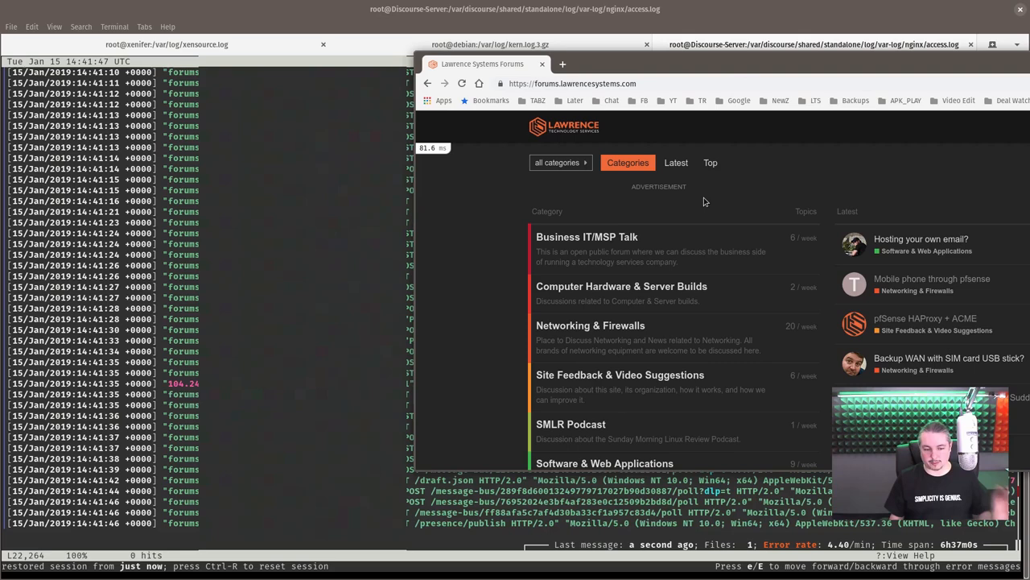
Browse forum pages and a category in Chrome to generate new access.log requests.
left_click(563, 128)
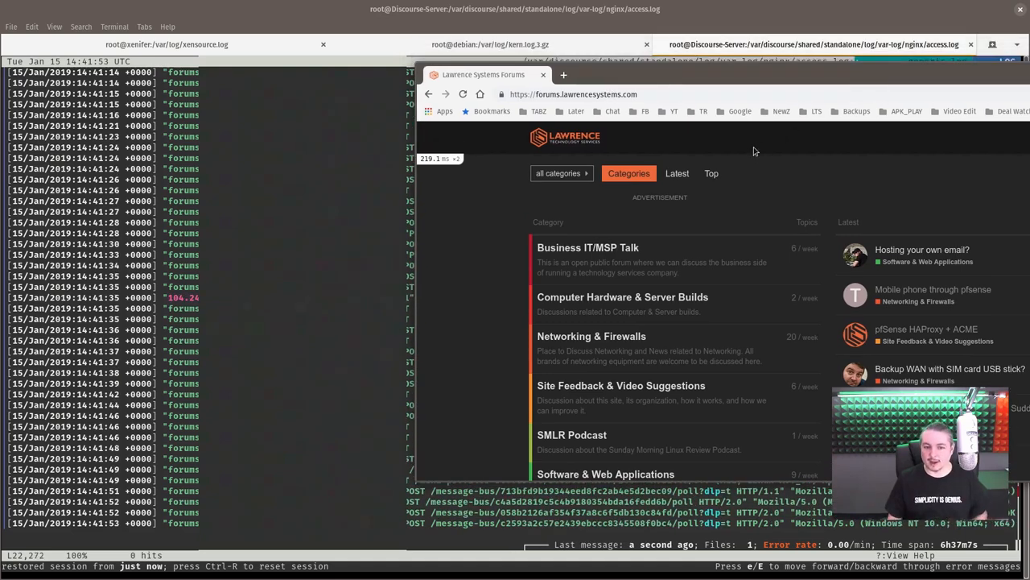
mouse_move(796, 240)
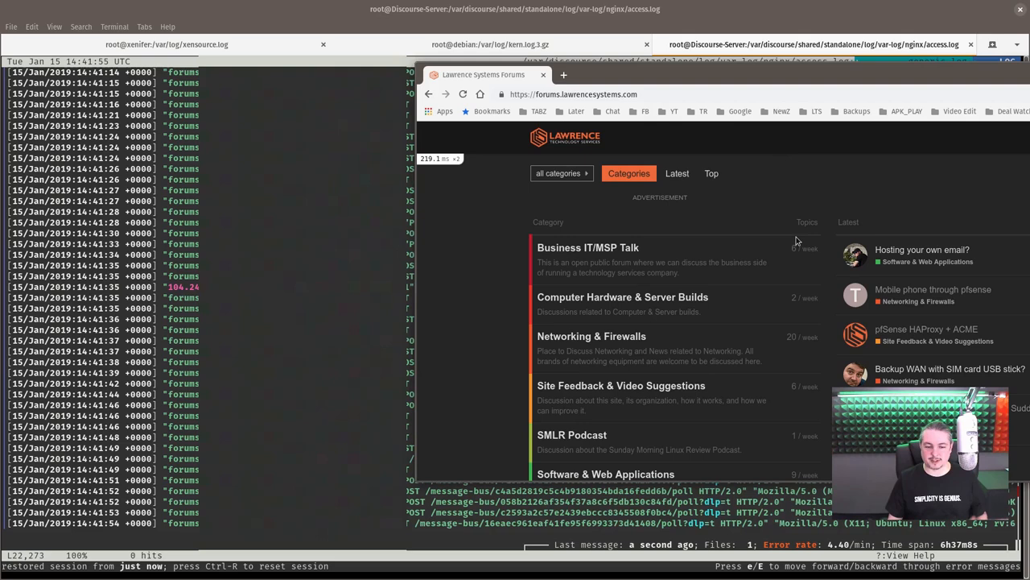
left_click(621, 296)
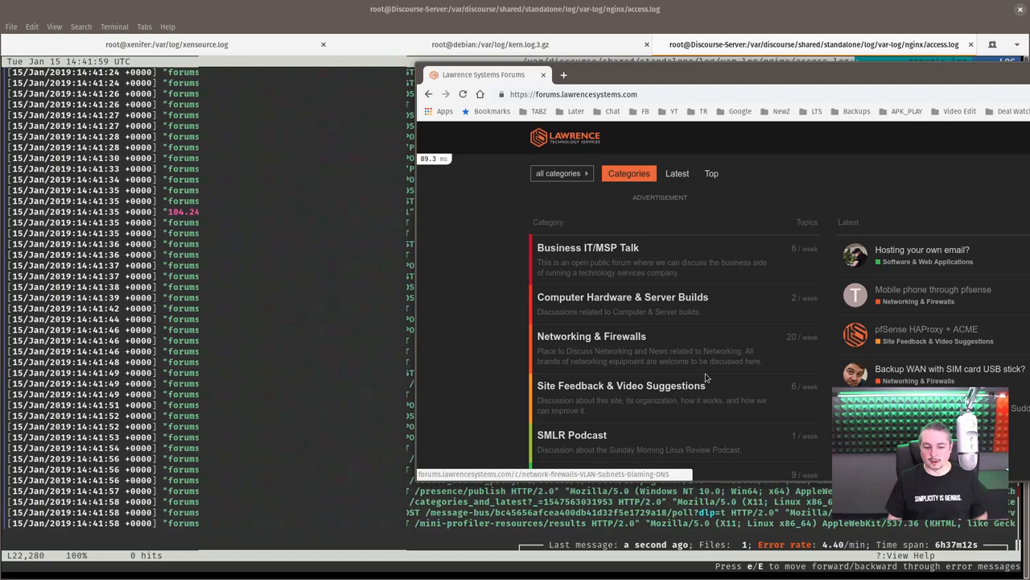
left_click(621, 387)
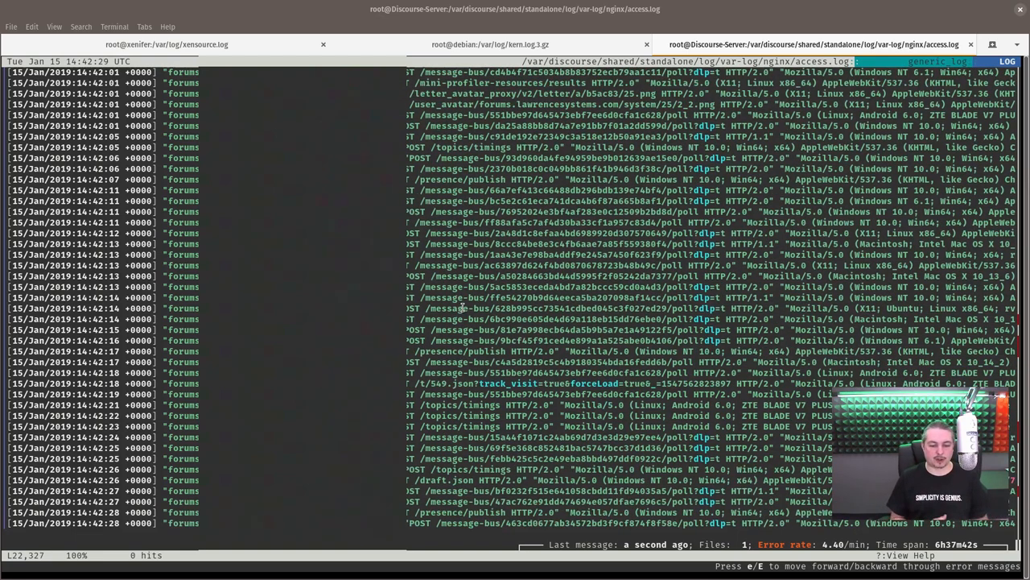
With mouse mode on, wheel-scroll the access log back to the latest 14:42 requests.
scroll("down", 3)
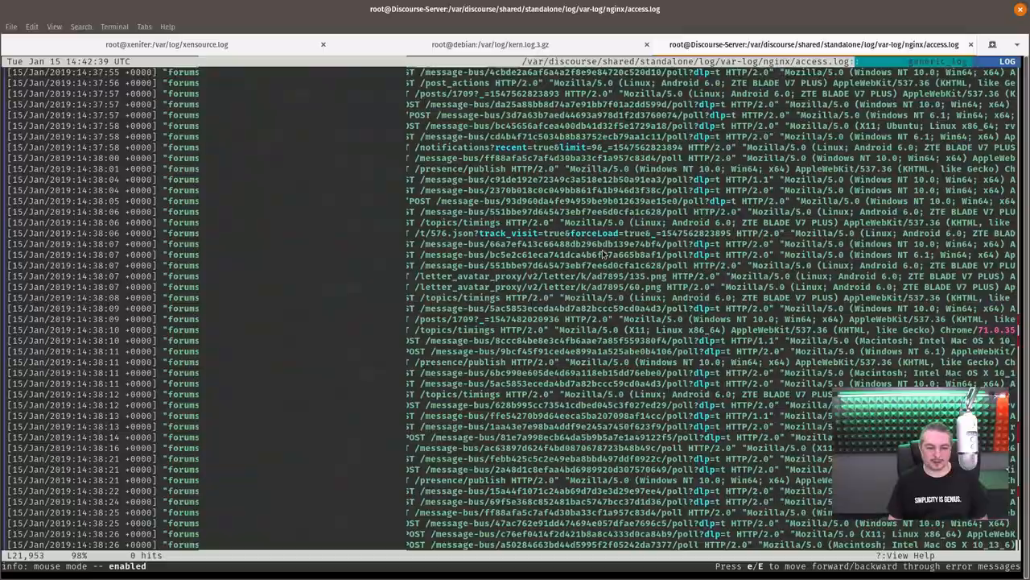
scroll("up", 3)
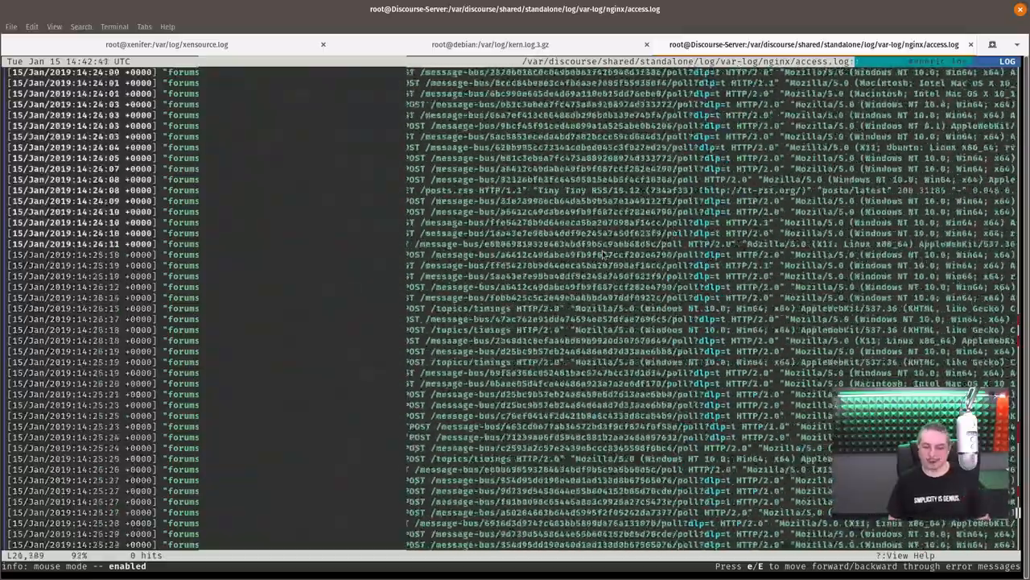
scroll("down", 3)
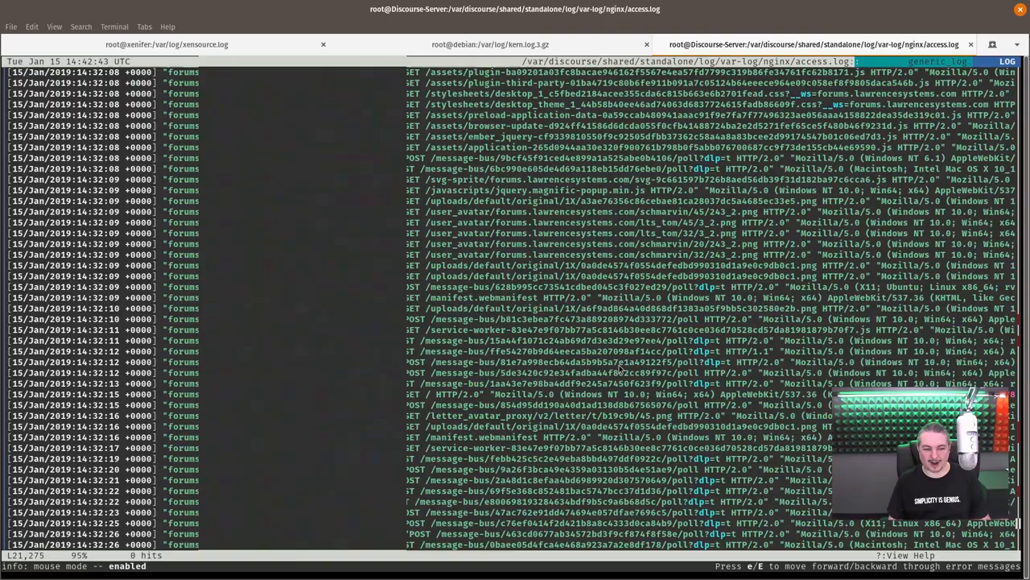
scroll("down", 3)
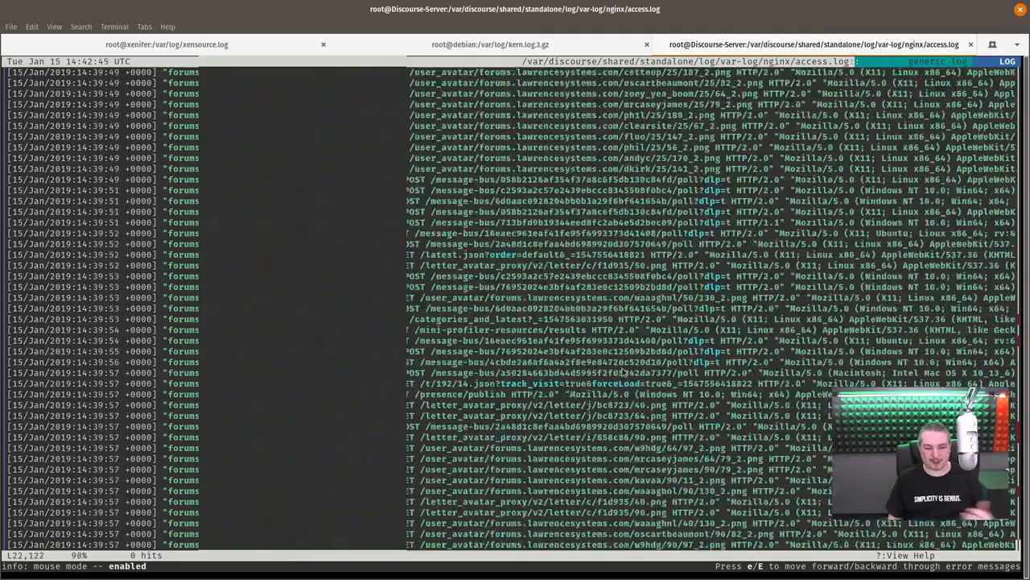
scroll("down", 3)
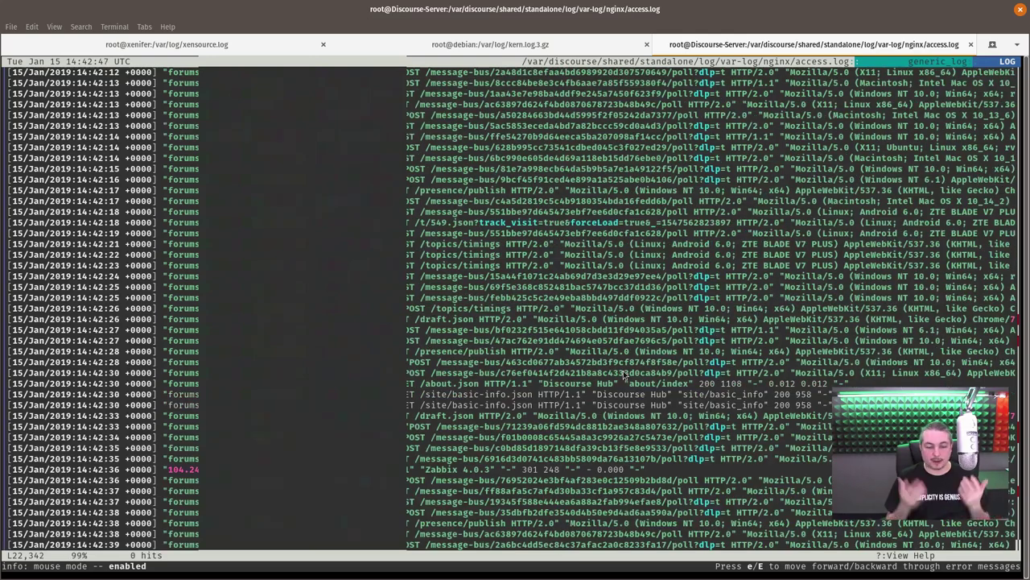